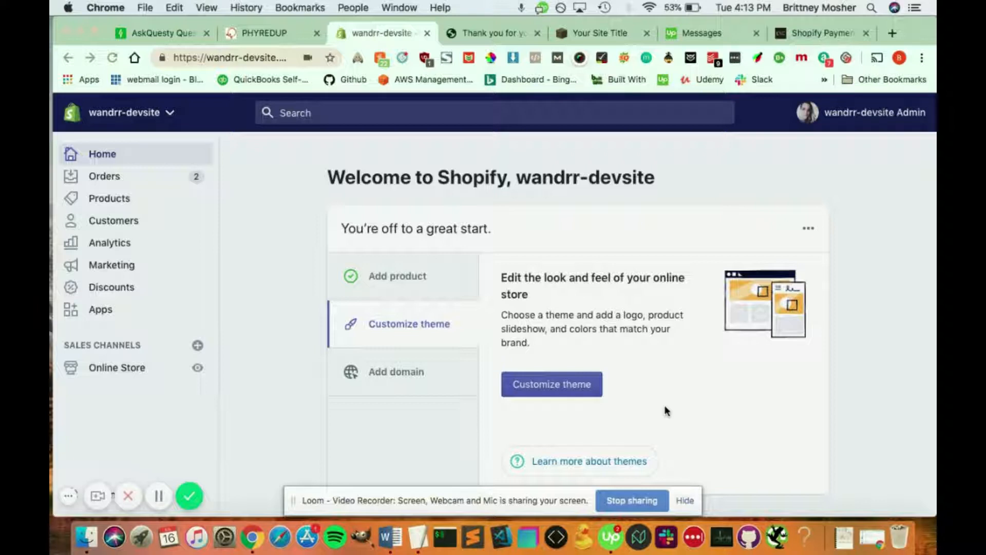
mouse_move(345, 224)
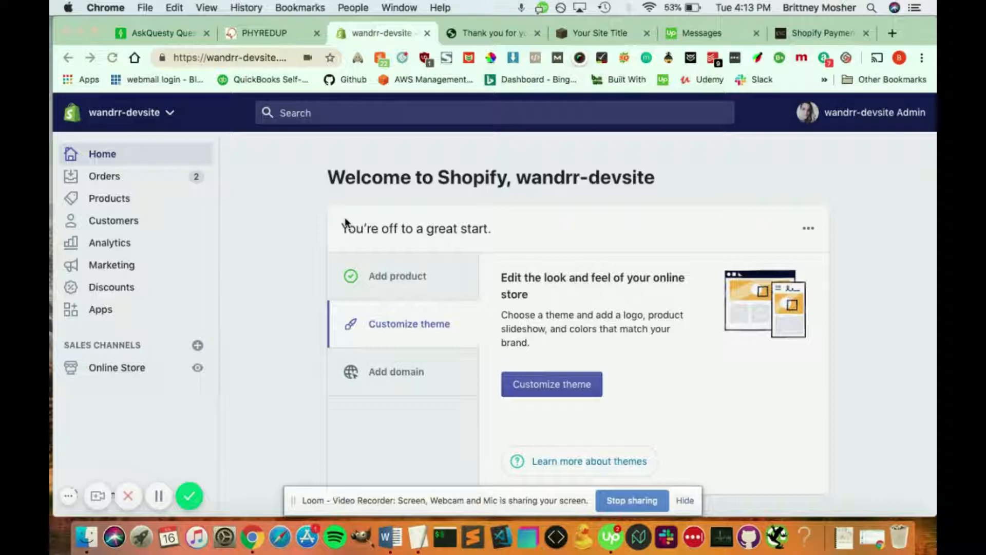
mouse_move(506, 173)
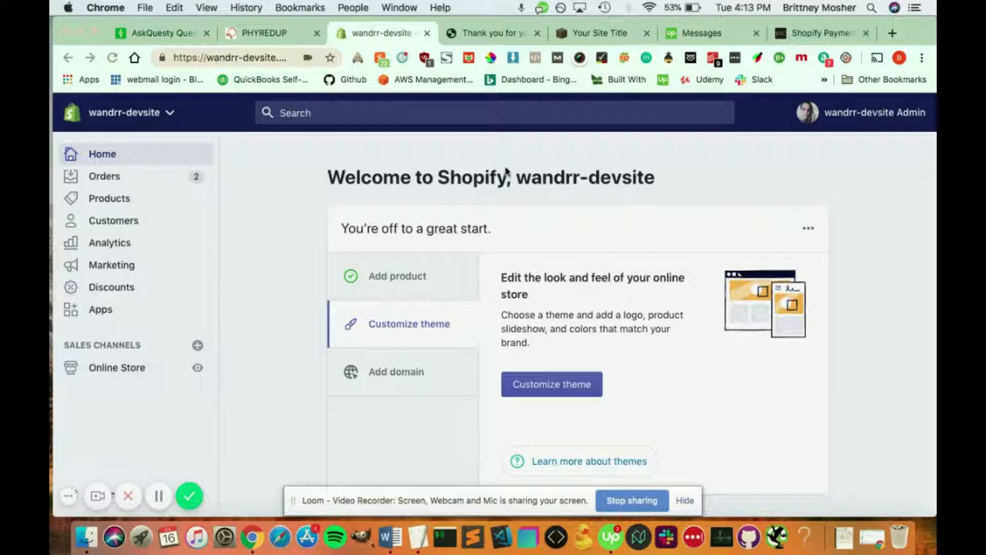
mouse_move(496, 420)
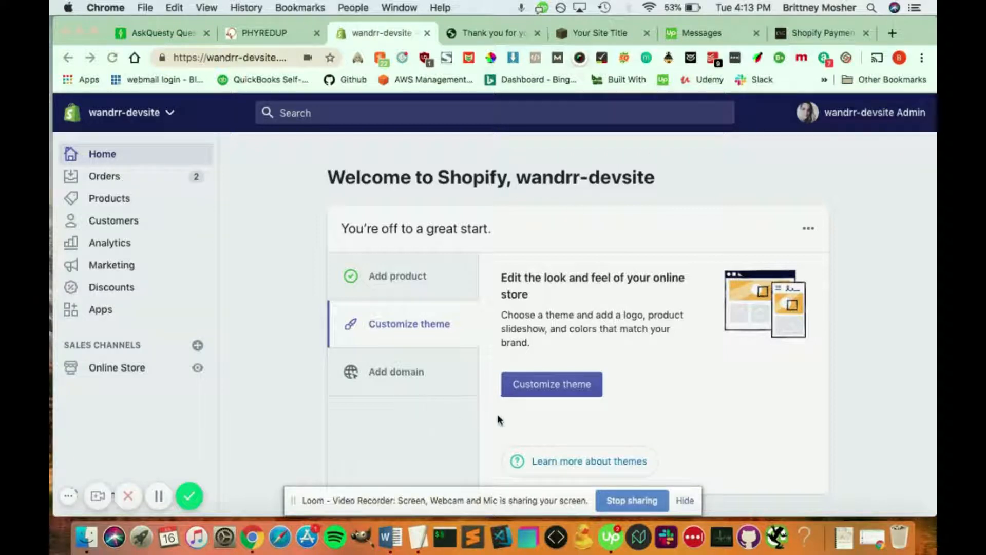
Step: Go to Online Store > Themes, where Debut is the current theme
scroll("down", 3)
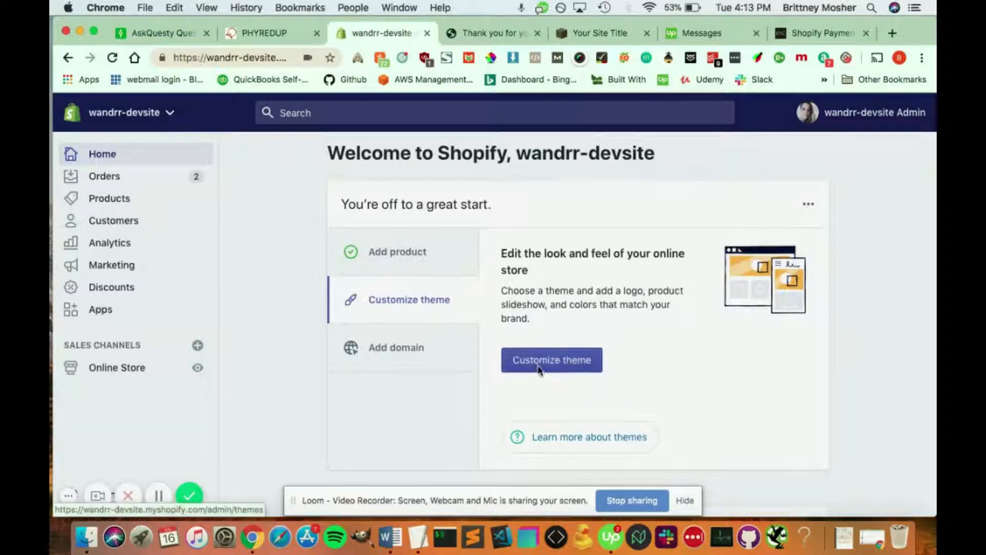
left_click(551, 360)
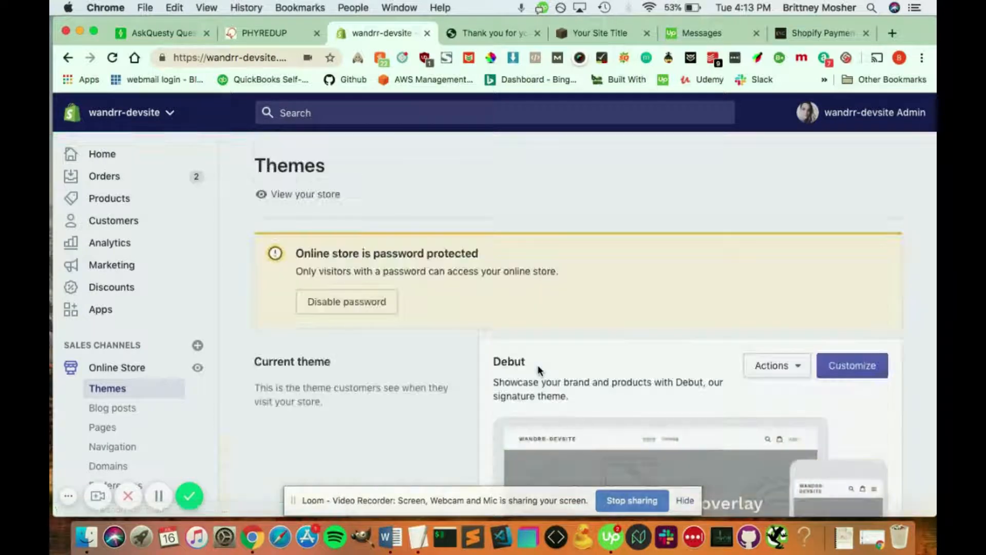
scroll("down", 3)
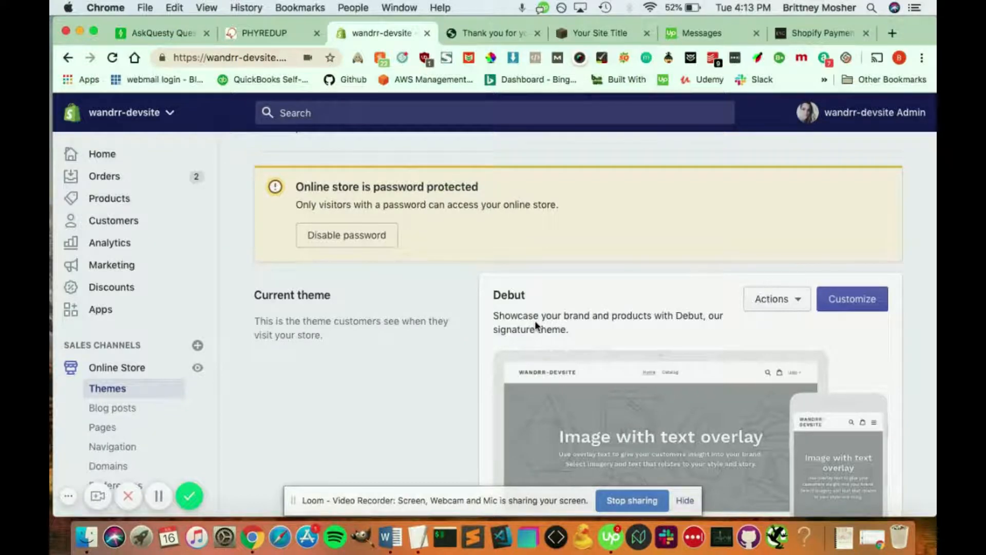
scroll("down", 3)
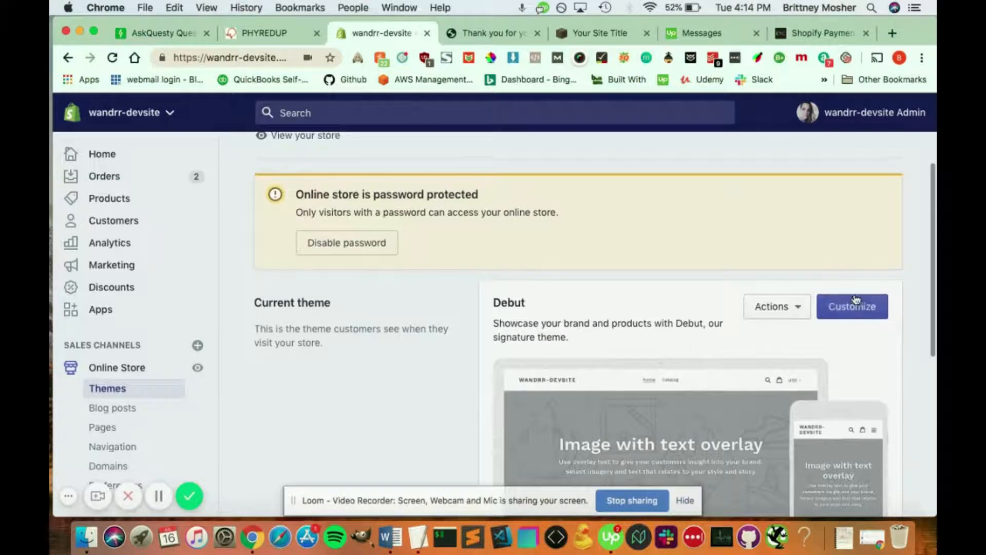
left_click(852, 306)
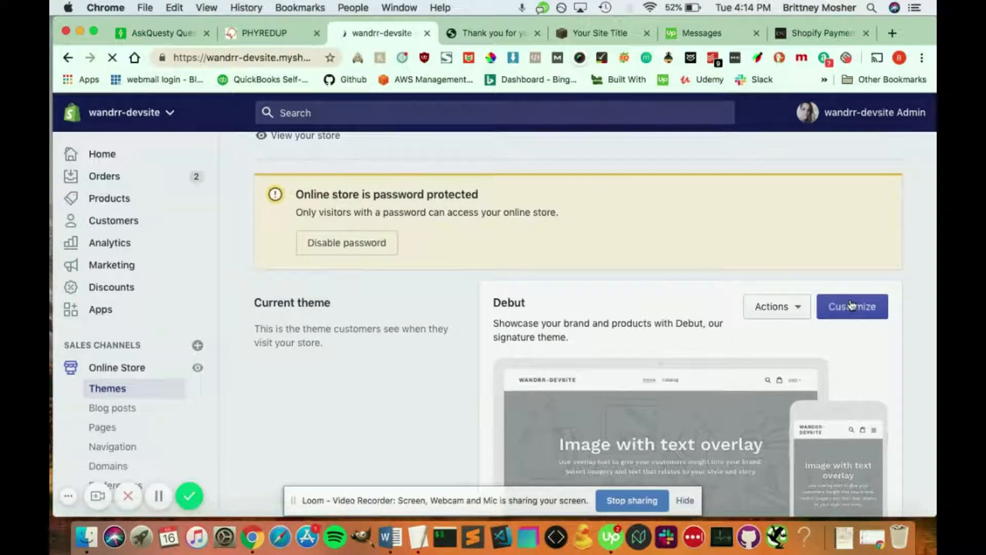
Step: Open Debut in the theme editor and scroll through the header, image overlay and featured collection sections
left_click(852, 306)
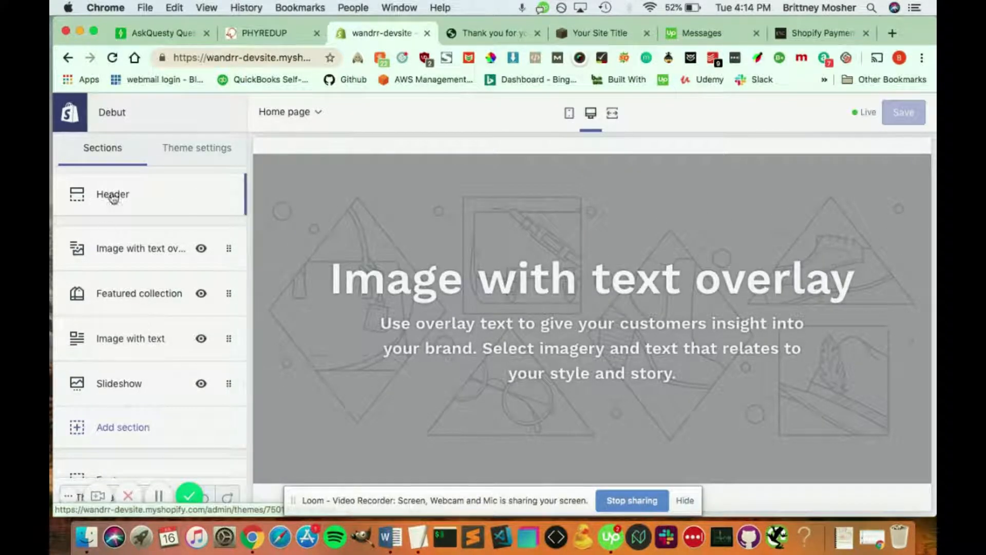
scroll("down", 3)
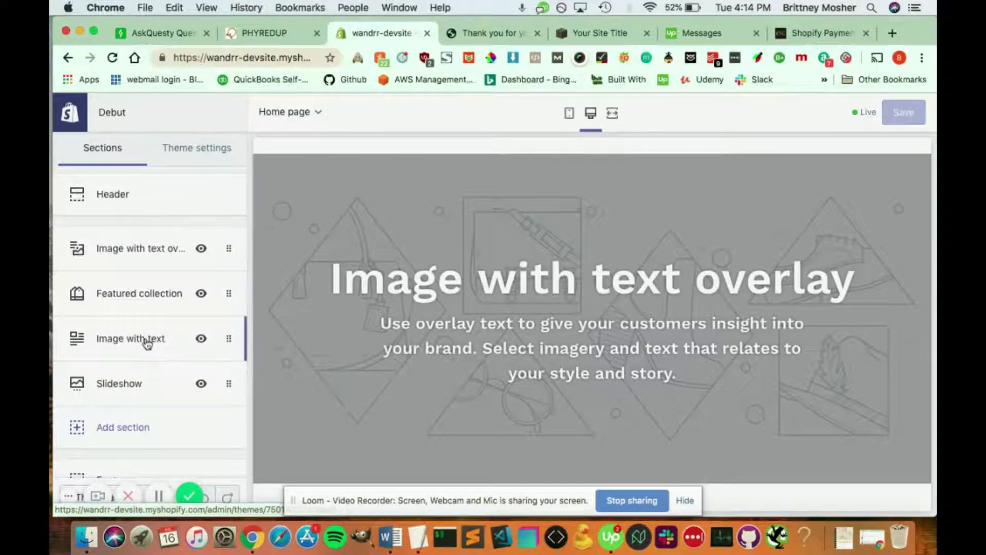
scroll("down", 3)
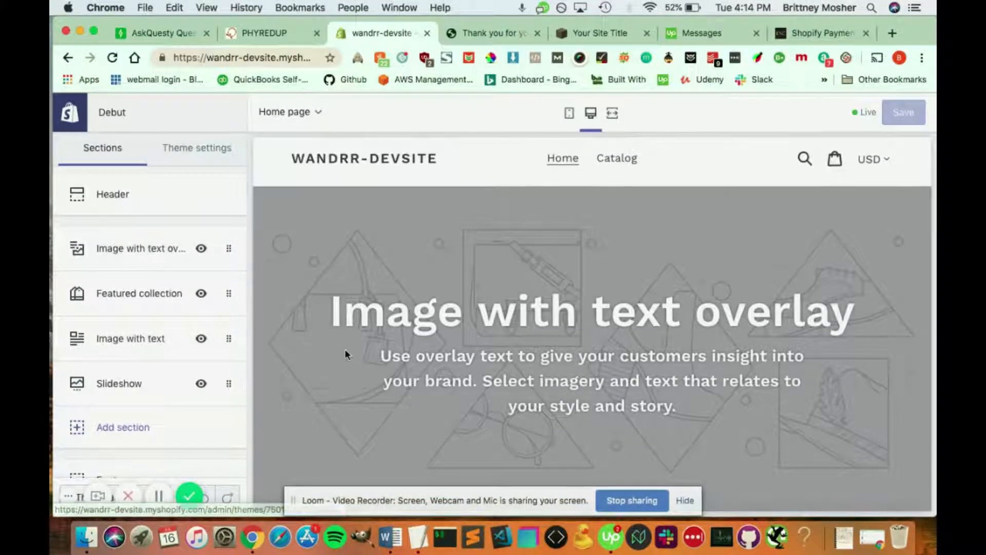
scroll("down", 3)
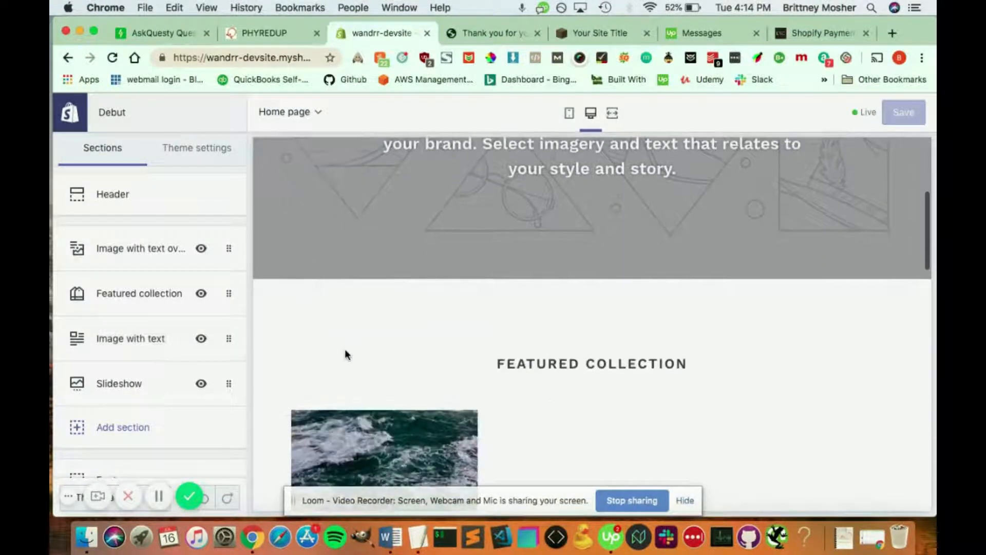
scroll("down", 3)
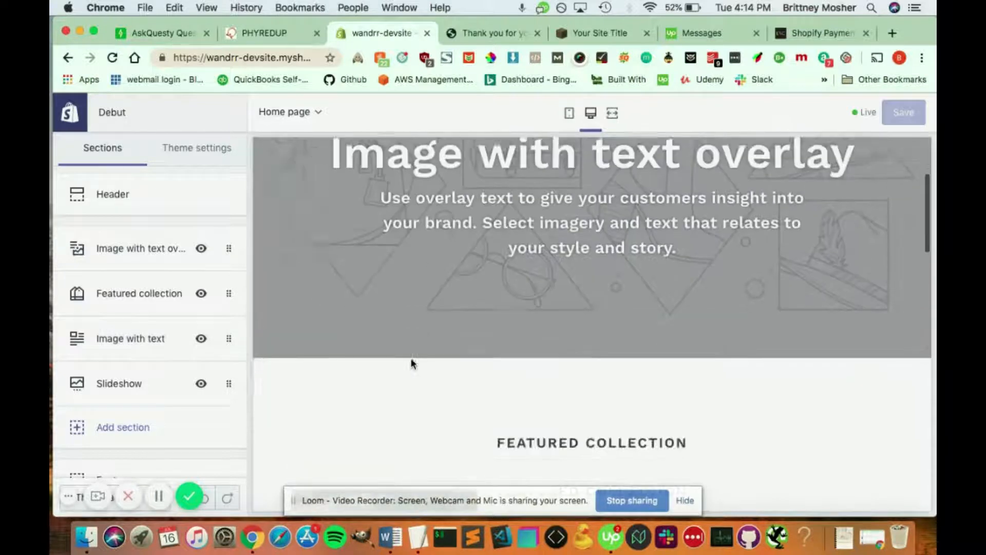
scroll("down", 3)
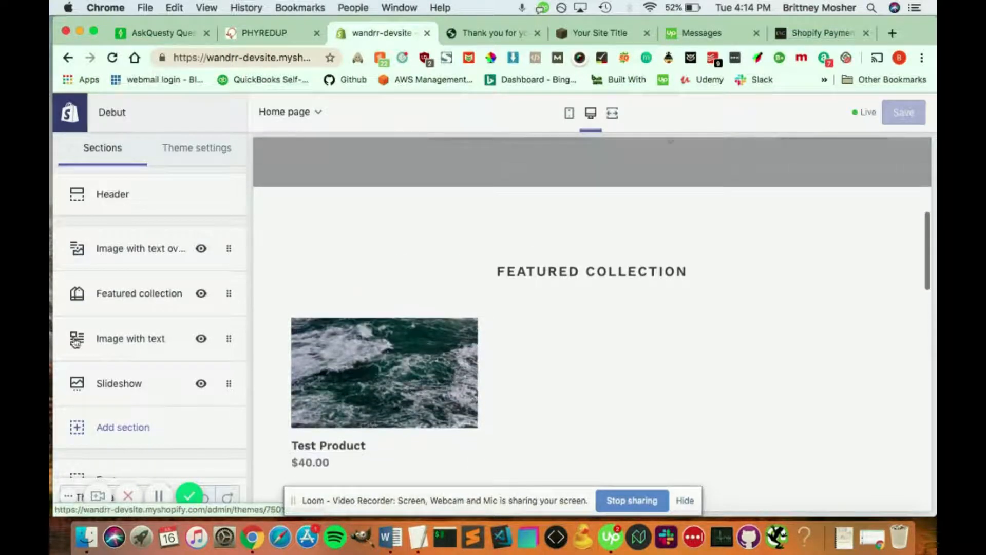
Step: Browse the Add section catalogue, previewing Featured product and ending on Image with text overlay
left_click(123, 427)
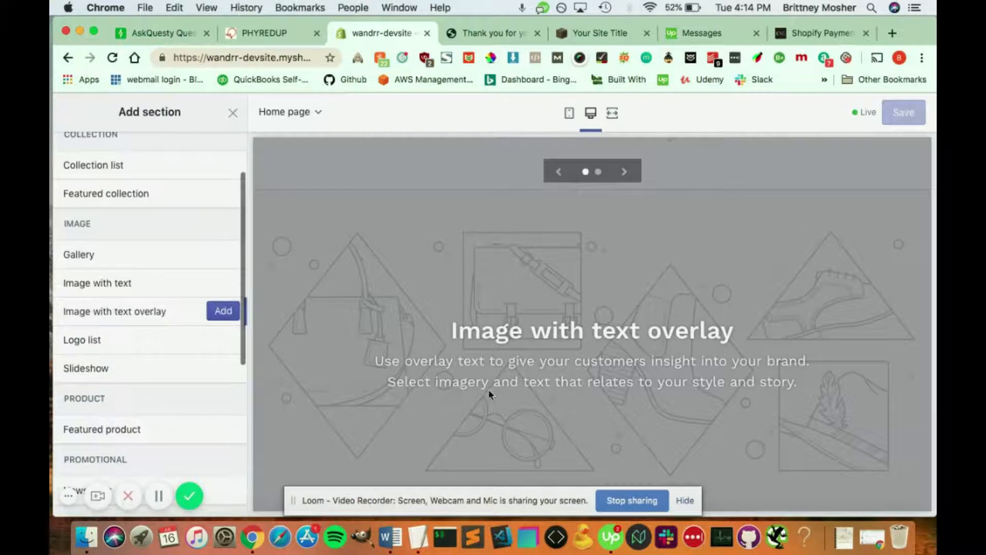
scroll("down", 3)
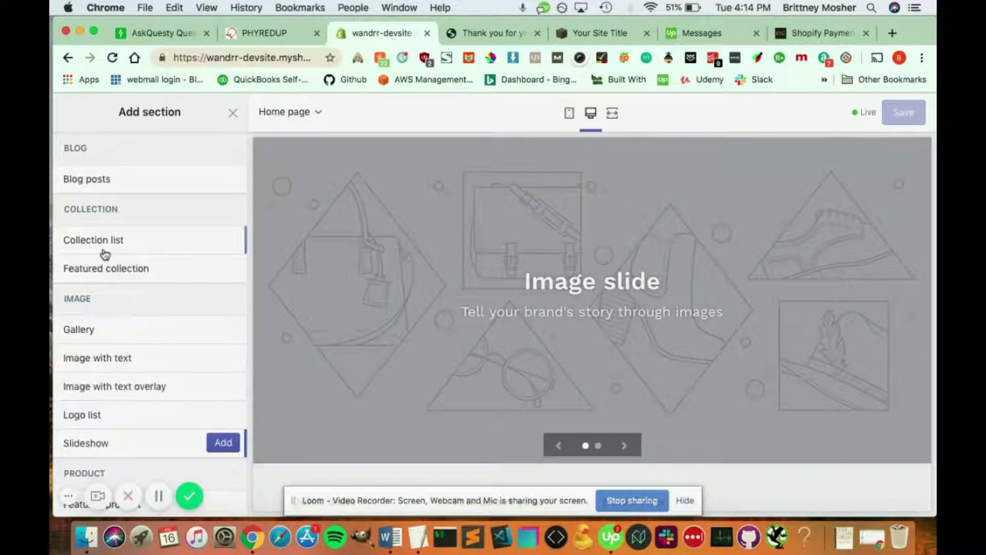
left_click(93, 240)
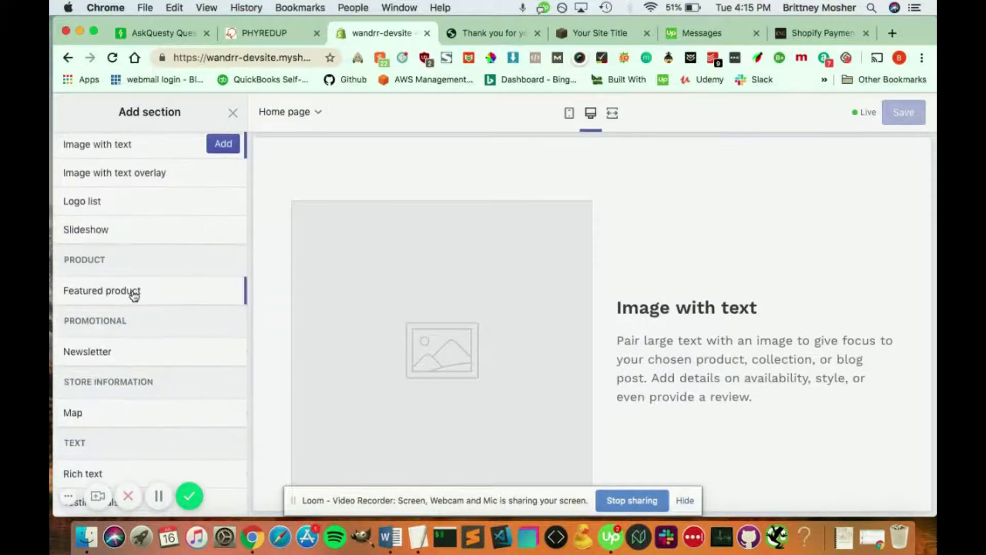
left_click(101, 290)
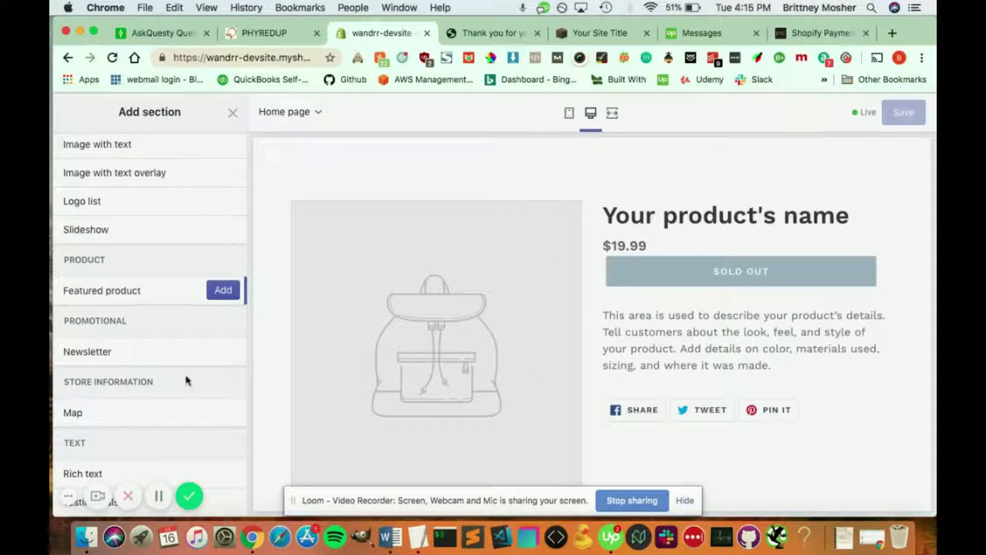
scroll("down", 3)
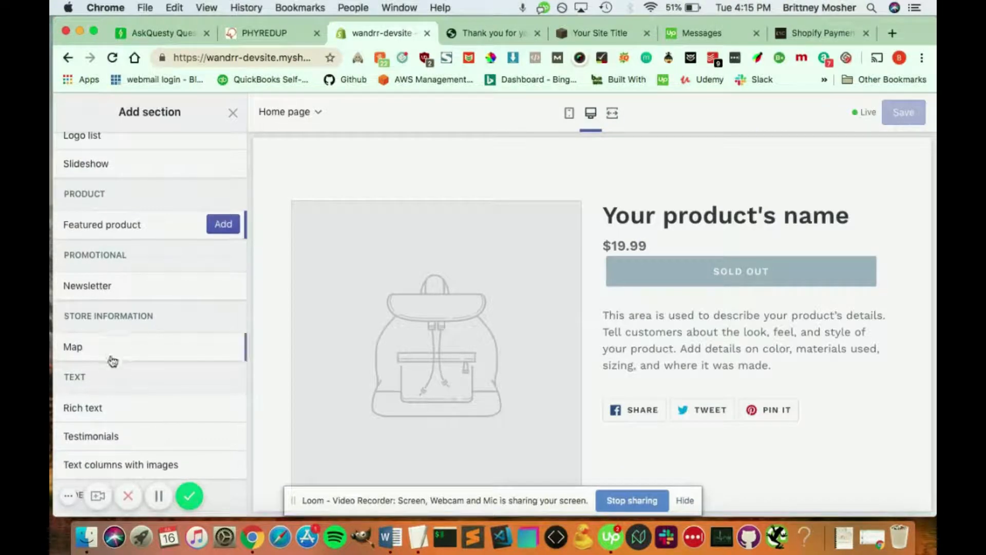
scroll("down", 3)
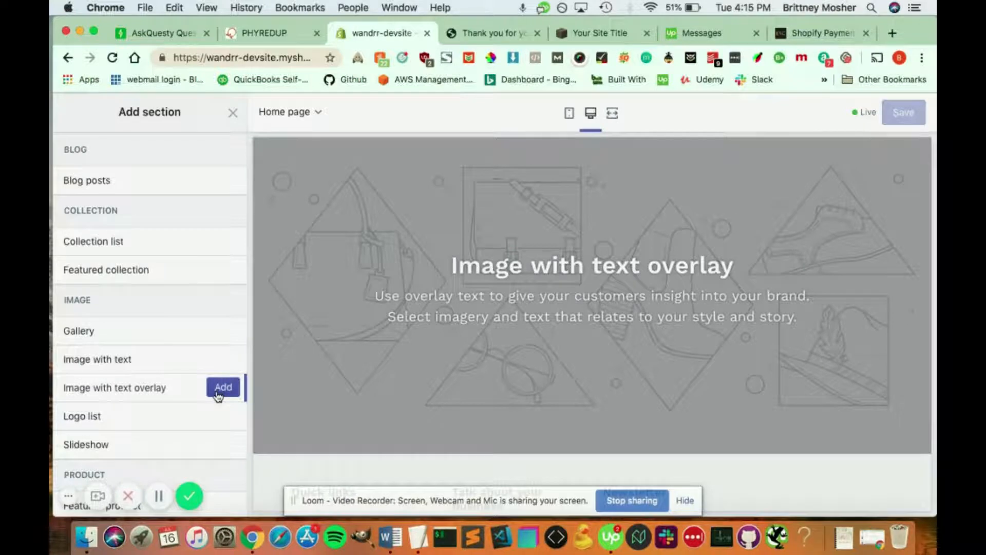
Step: Add an Image with text overlay section using the first free Men's Fashion photo
left_click(223, 387)
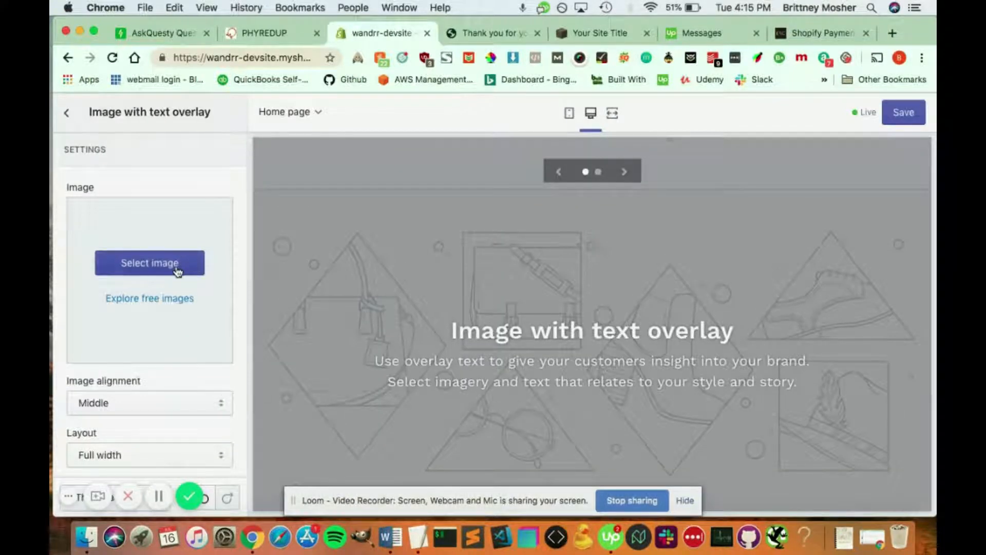
left_click(149, 263)
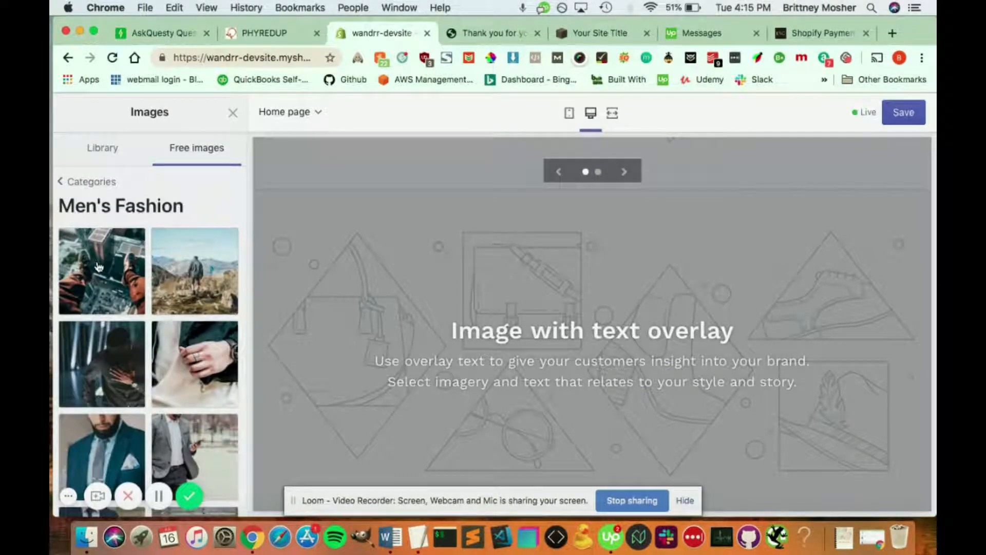
left_click(100, 270)
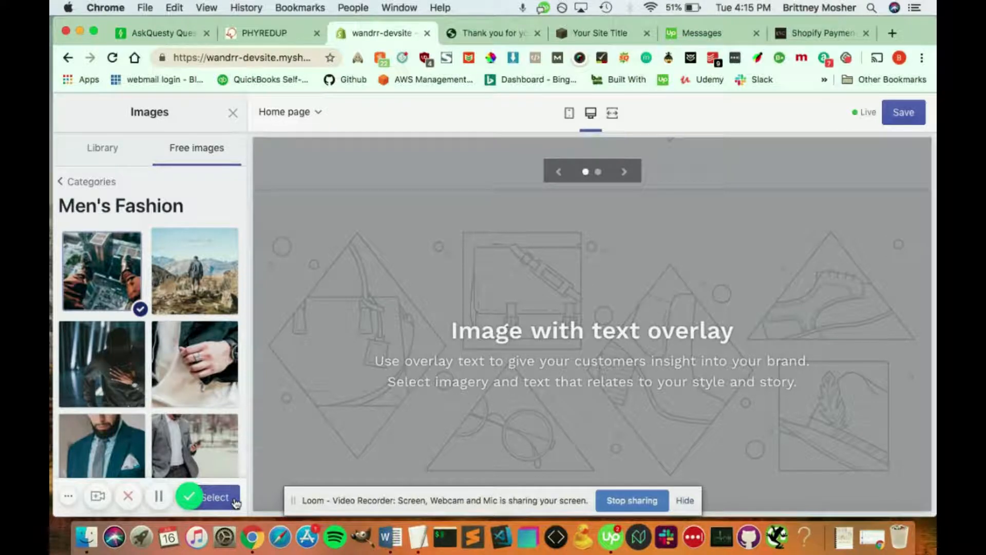
left_click(215, 496)
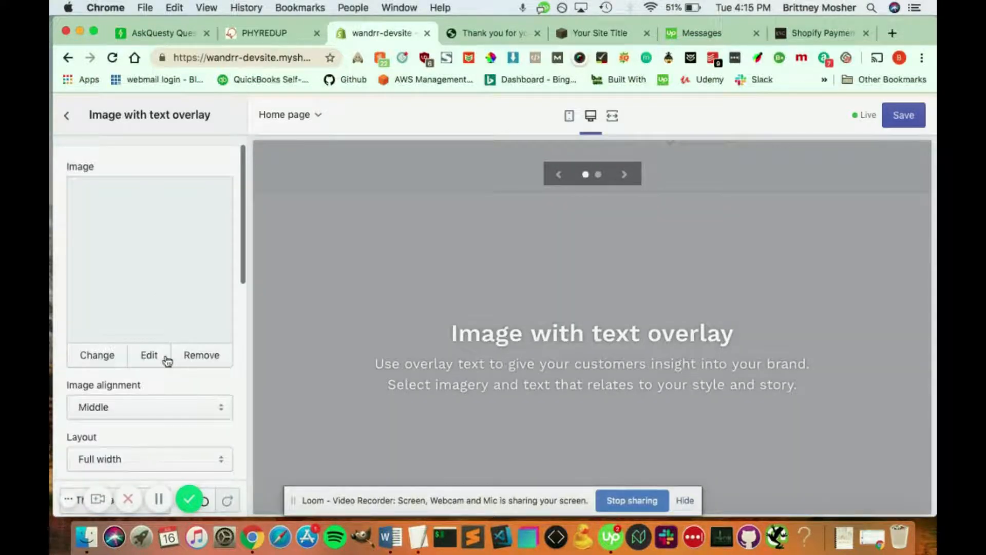
mouse_move(146, 394)
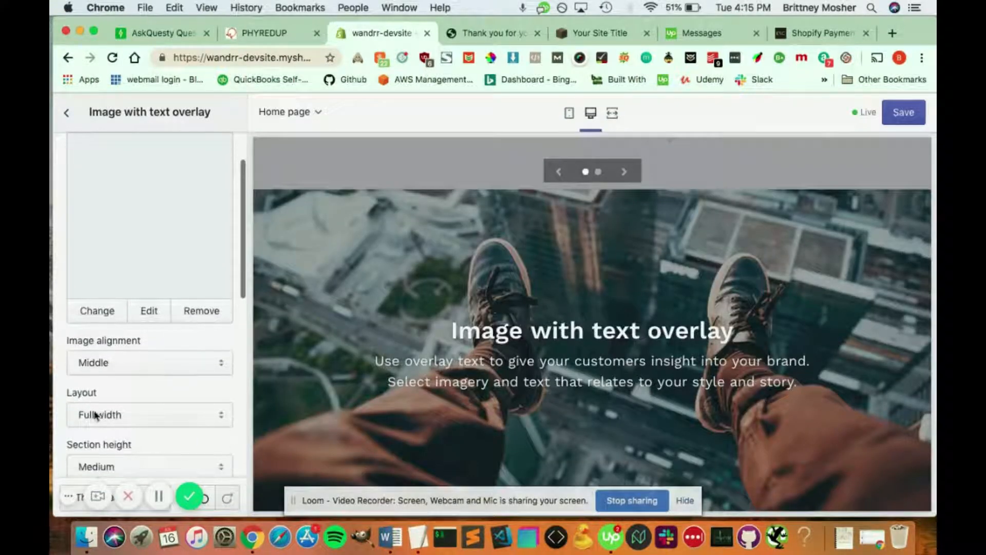
Step: Keep the overlay section full width and settle its height on Medium after trying Extra Small and Extra Large
left_click(149, 414)
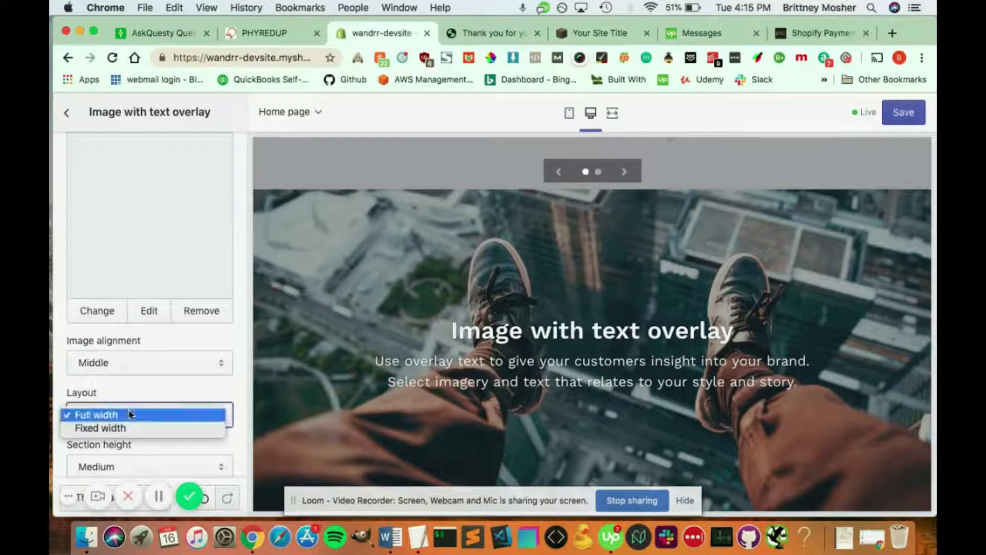
left_click(95, 414)
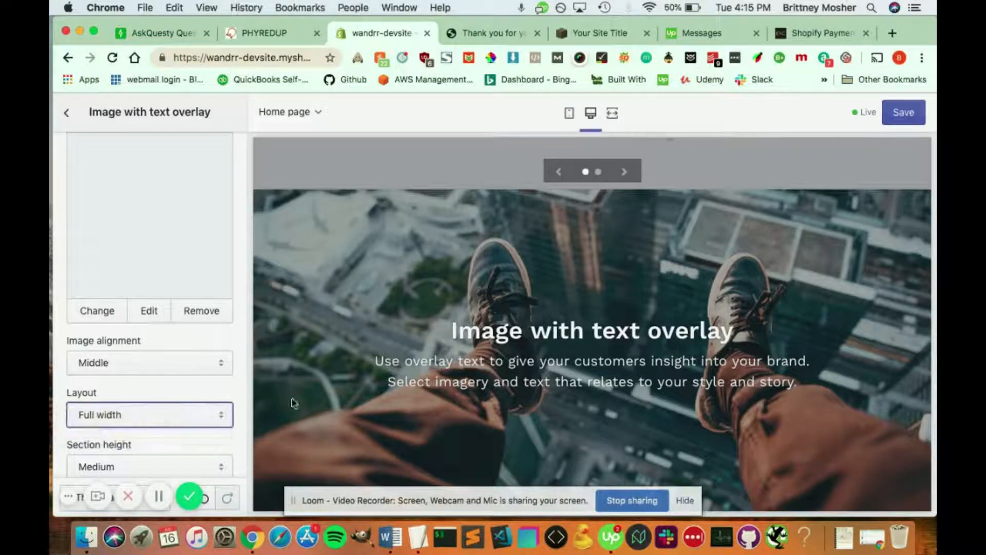
mouse_move(703, 289)
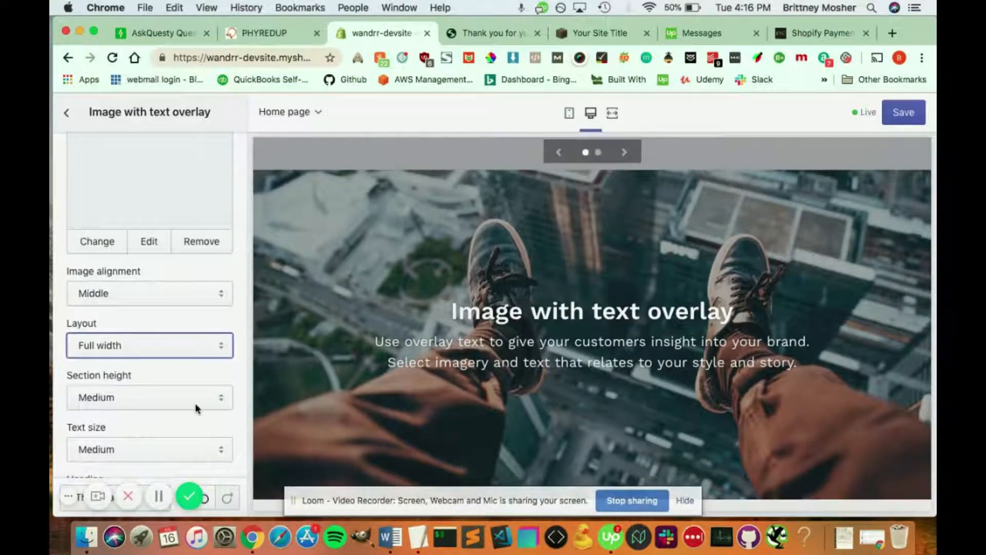
left_click(149, 344)
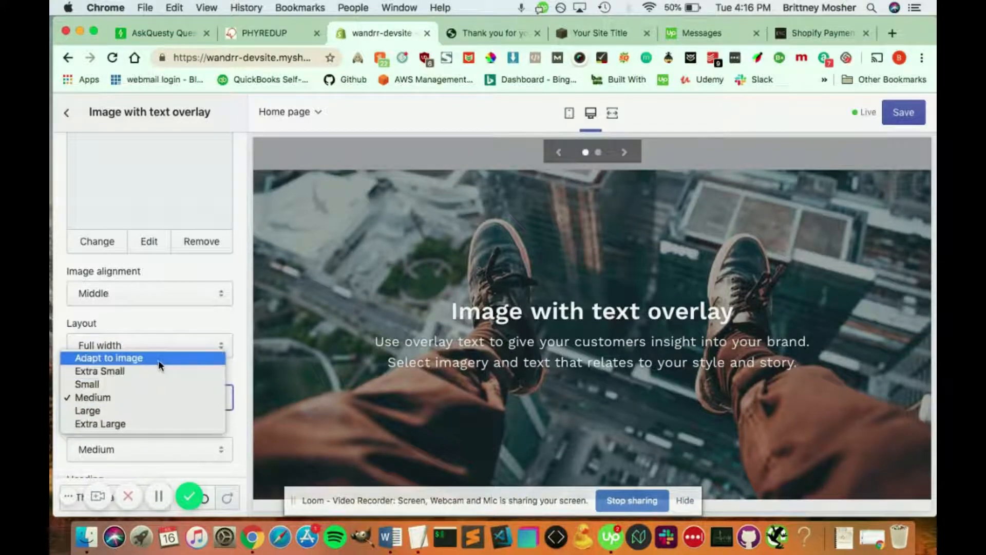
left_click(100, 370)
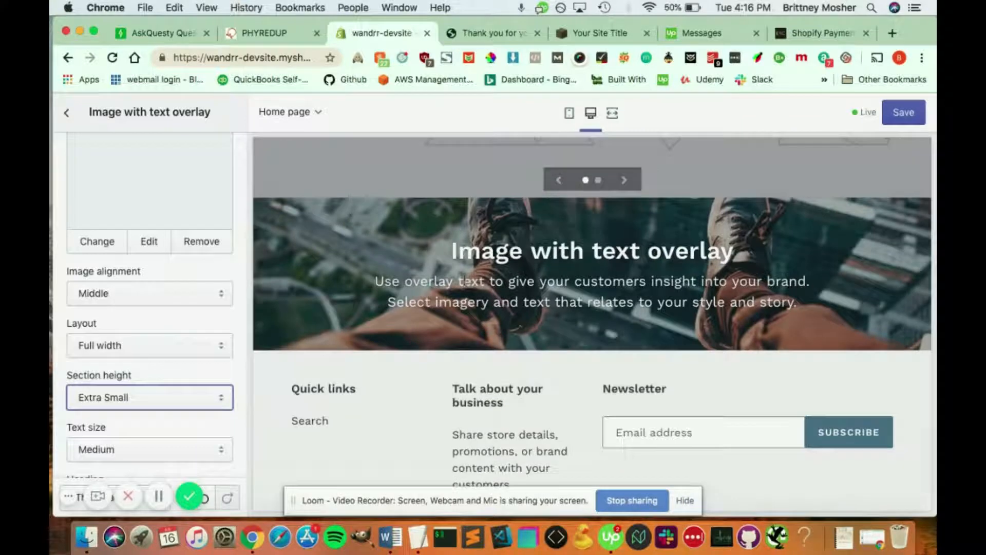
left_click(149, 397)
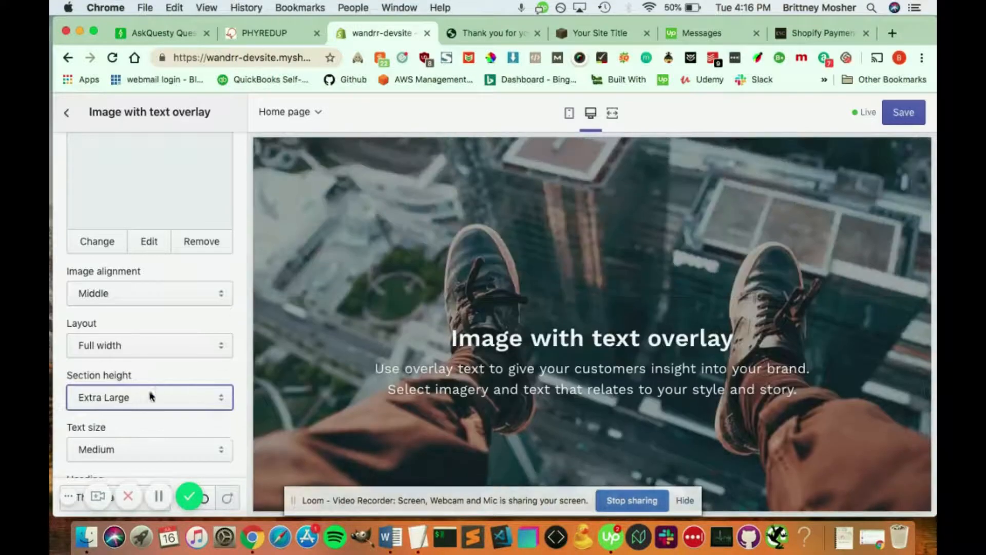
left_click(149, 398)
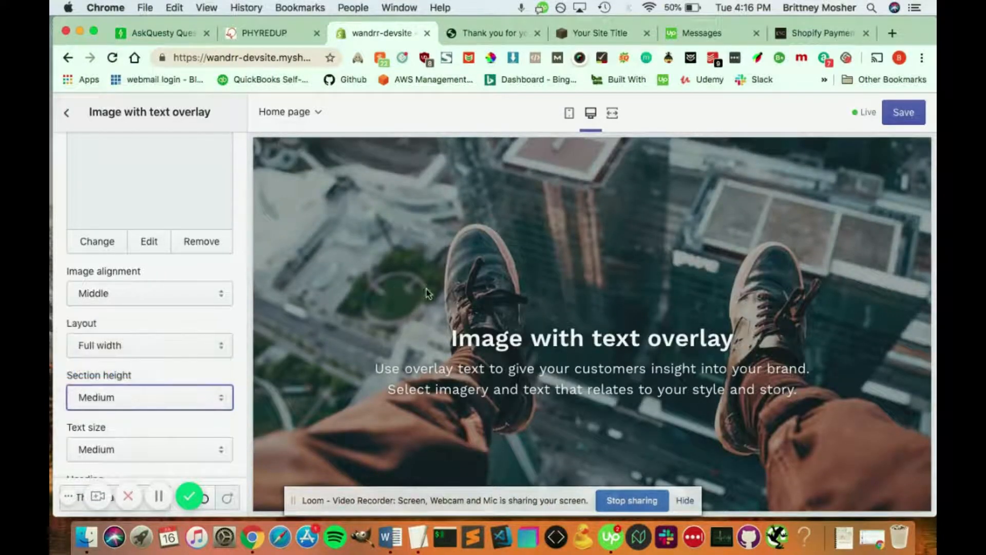
scroll("down", 3)
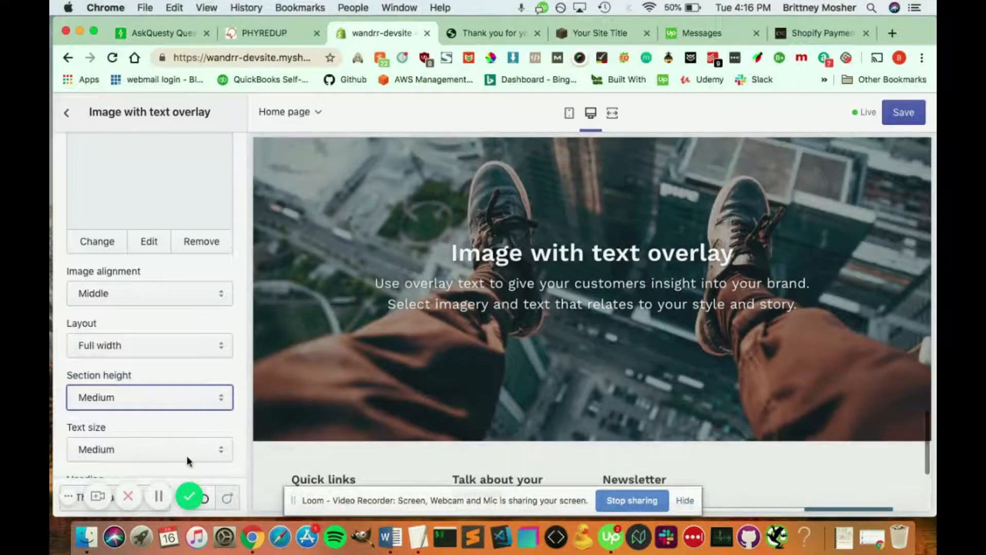
Step: Set the overlay text size to Large
left_click(149, 449)
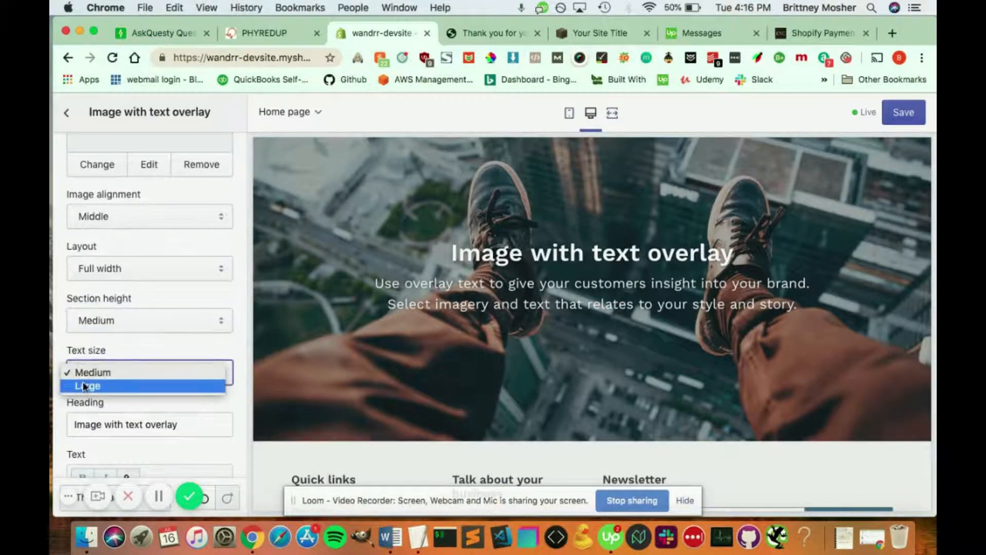
left_click(86, 386)
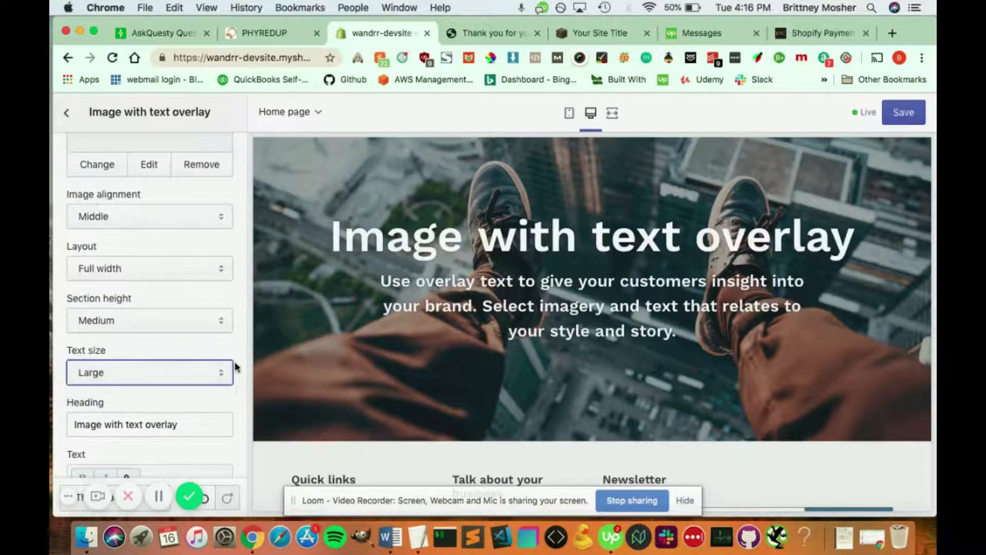
scroll("down", 3)
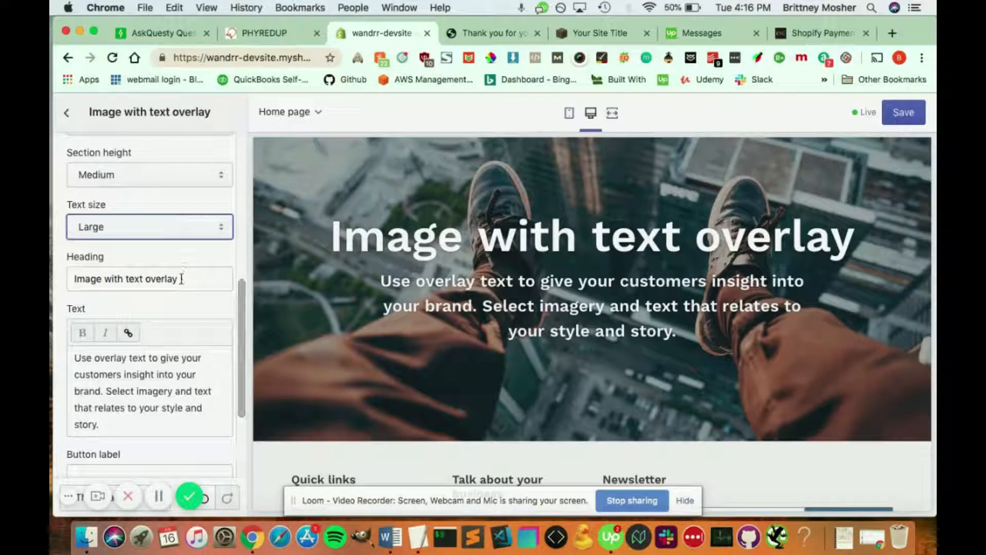
Step: Change the heading to 'This is a Heading' and label the button 'Buy Now'
triple_click(149, 279)
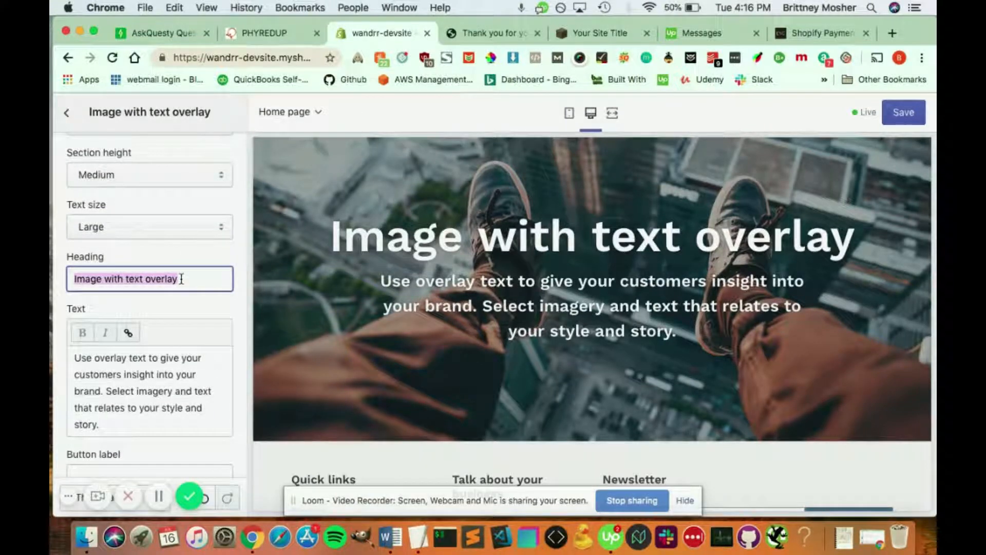
type("This is body test for text overlay")
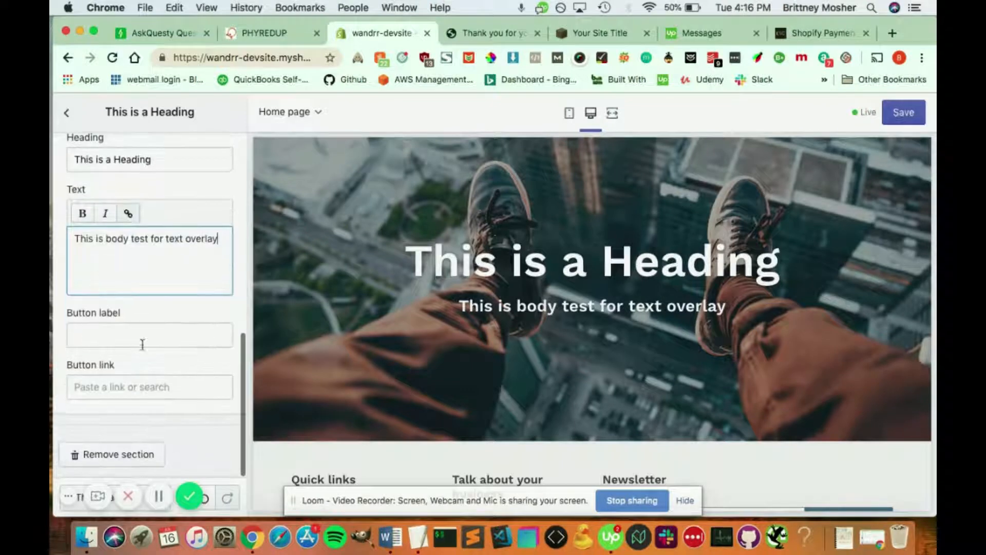
left_click(149, 334)
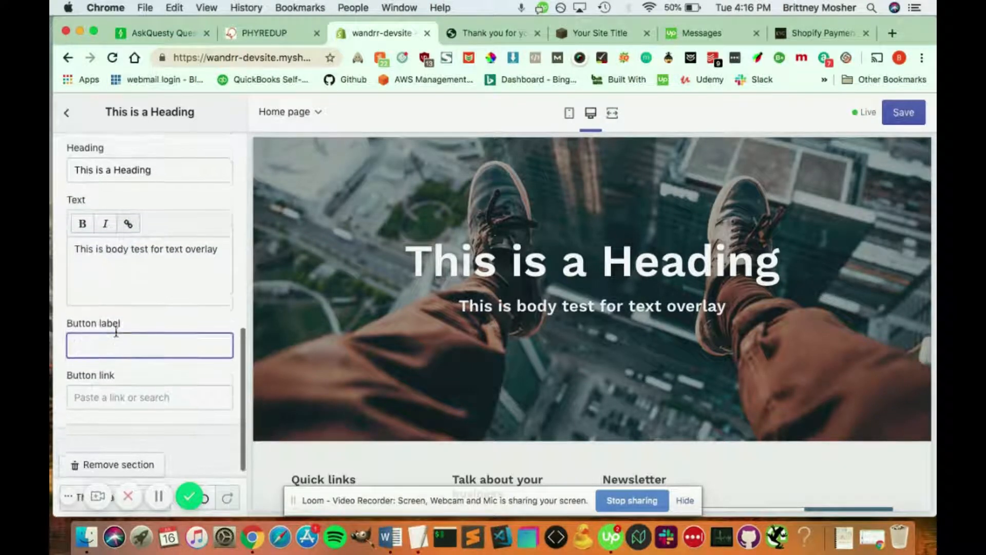
type("B")
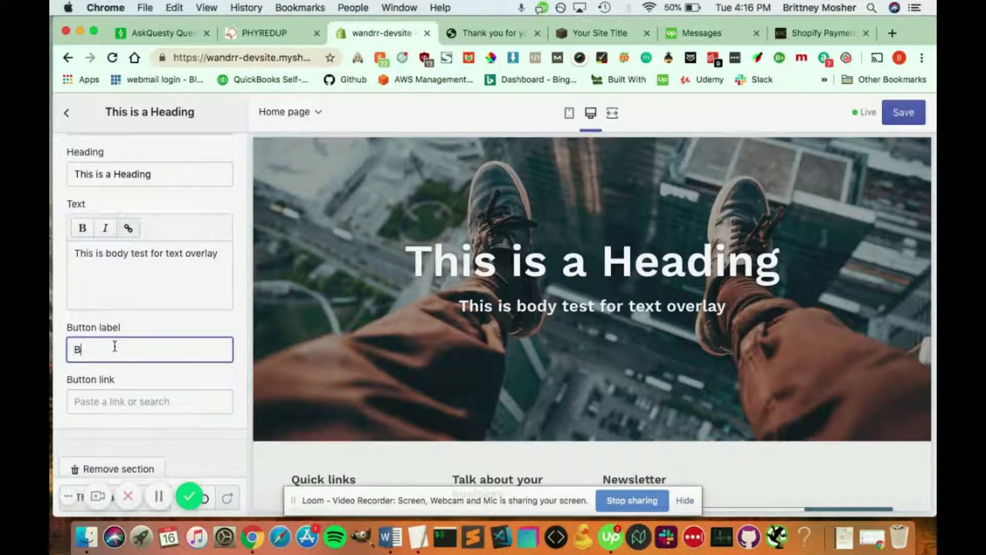
type("uy Now")
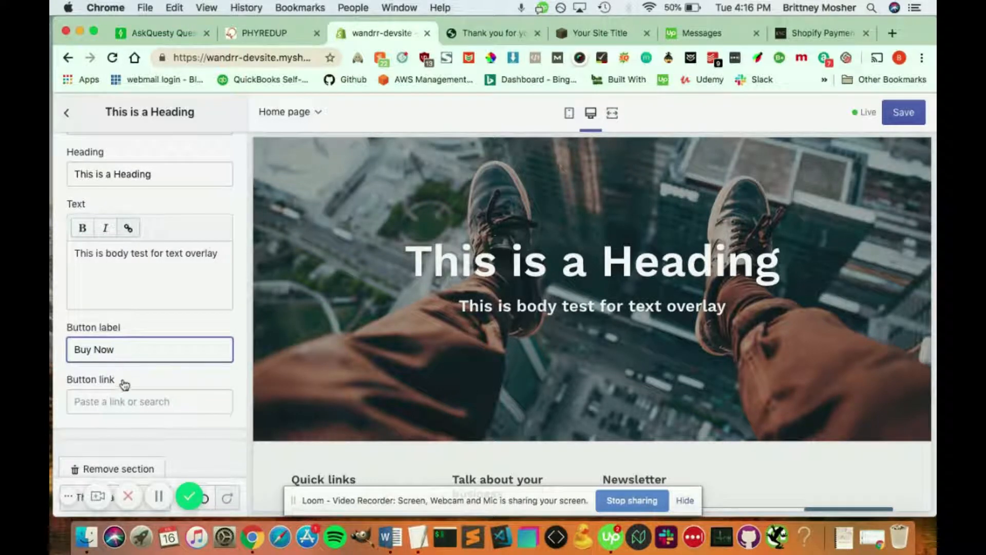
Step: Link the Buy Now button to a product from the catalogue
left_click(149, 401)
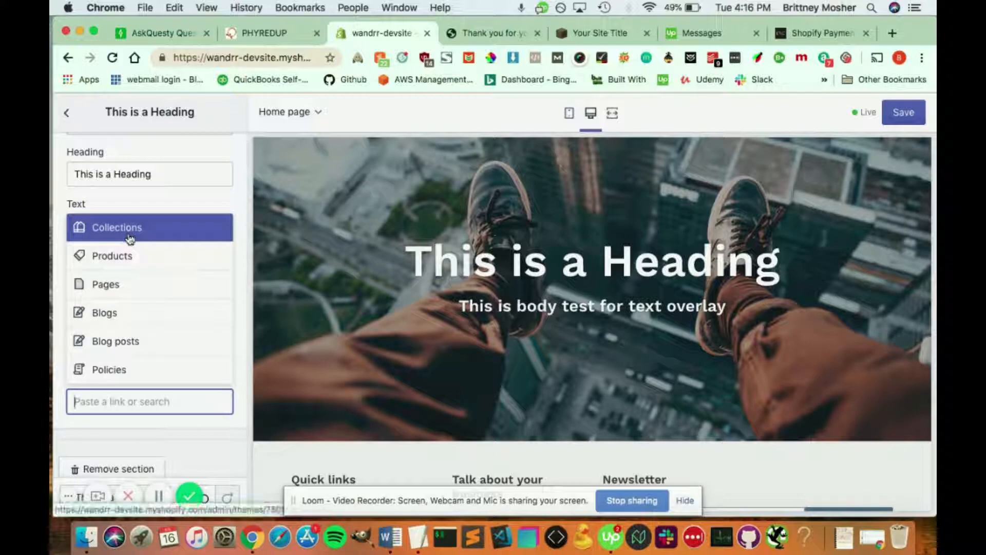
left_click(117, 227)
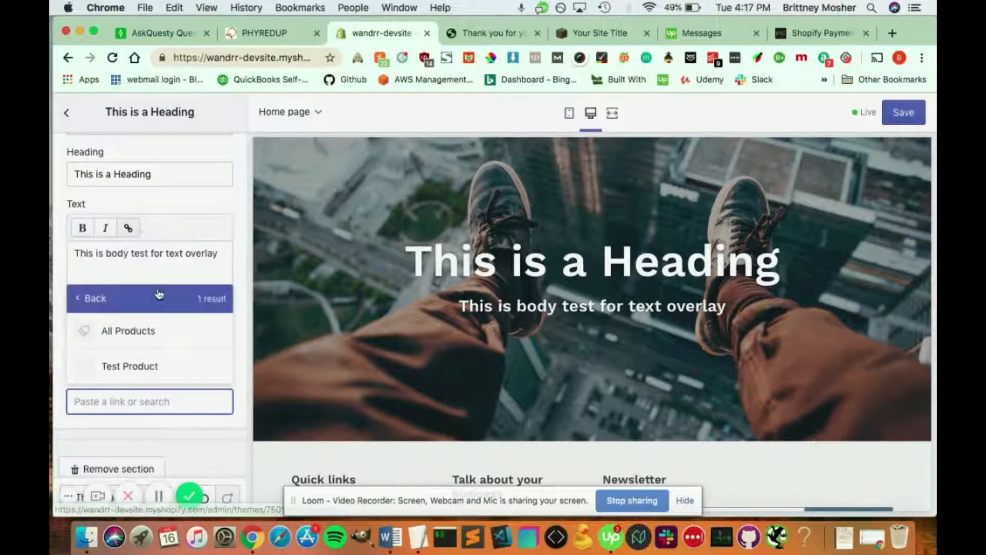
left_click(129, 365)
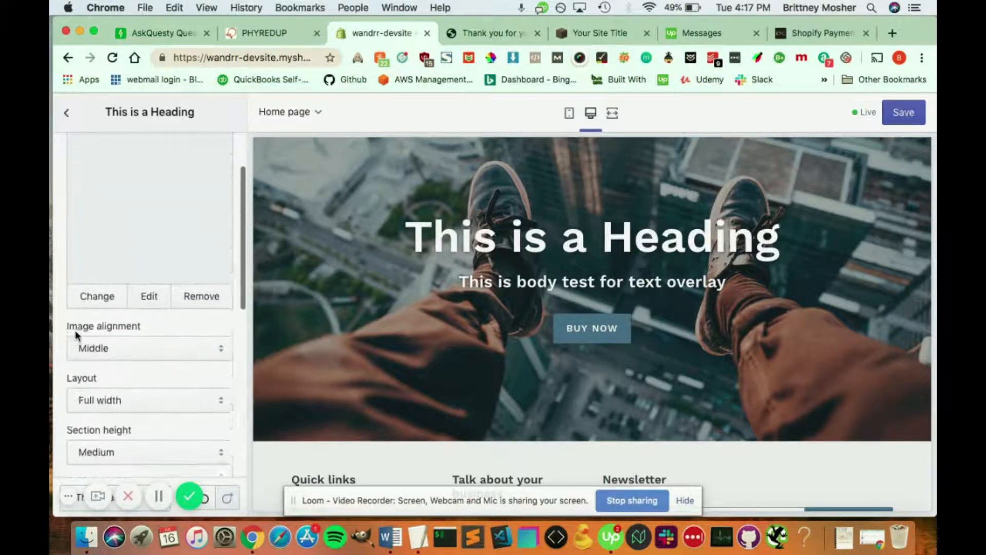
scroll("down", 3)
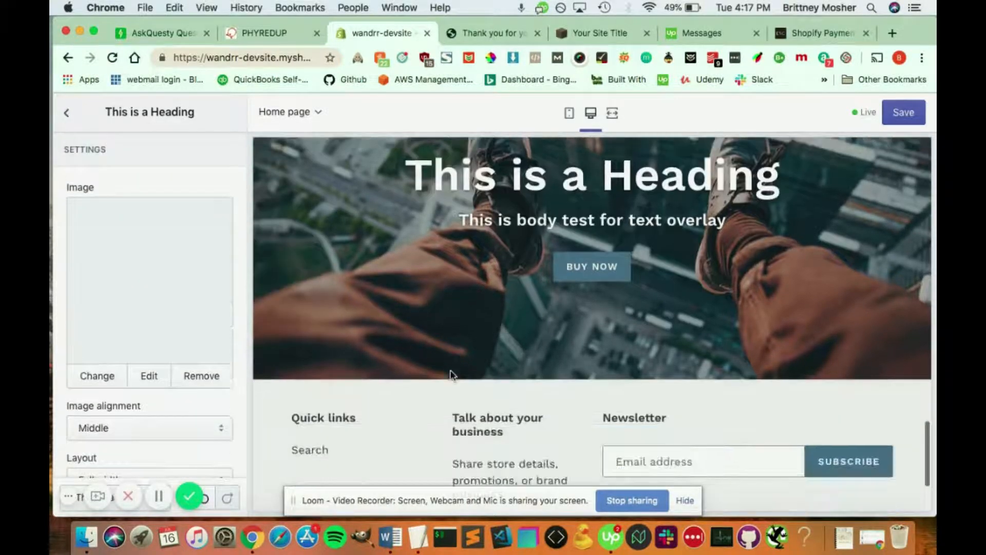
Step: Save the homepage changes and go back to the Sections list
left_click(903, 112)
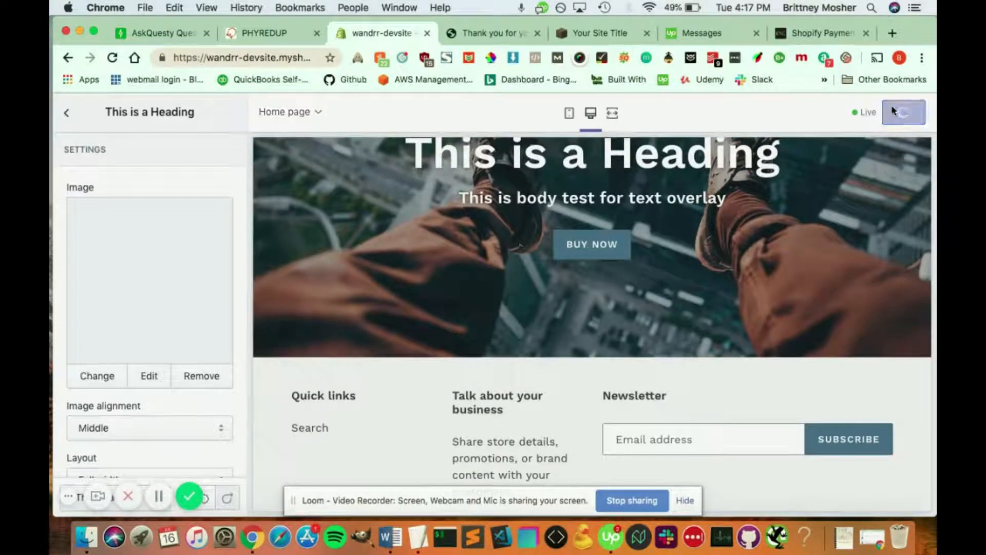
left_click(904, 112)
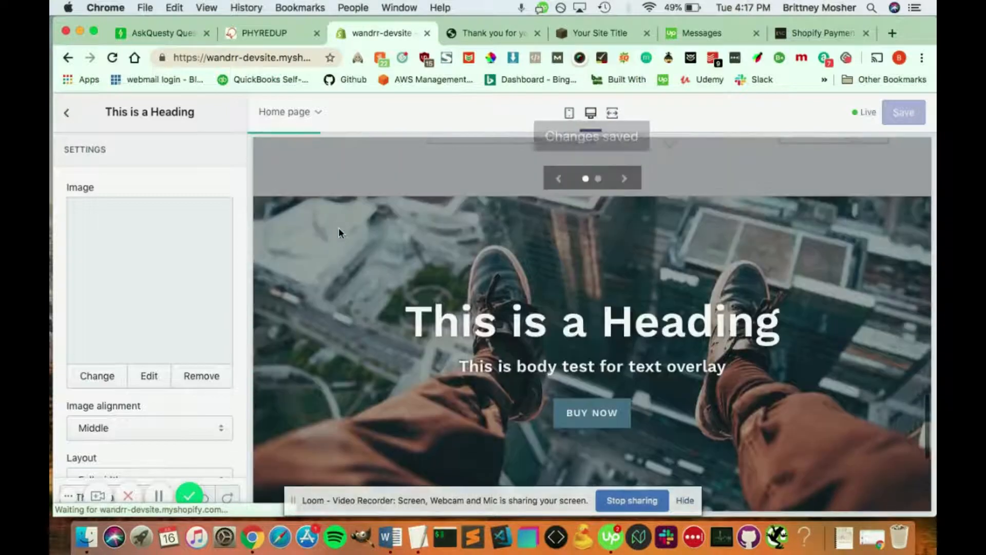
scroll("down", 3)
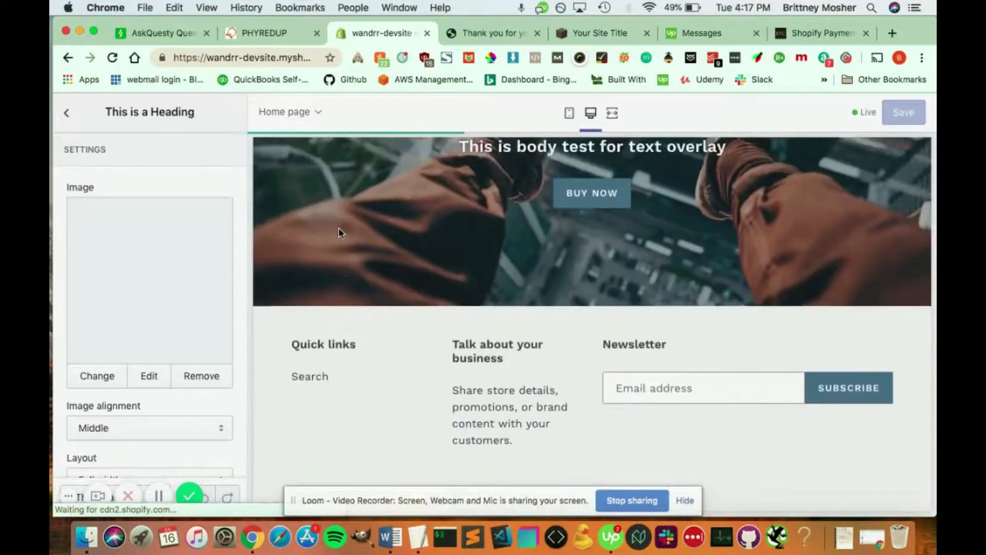
left_click(66, 112)
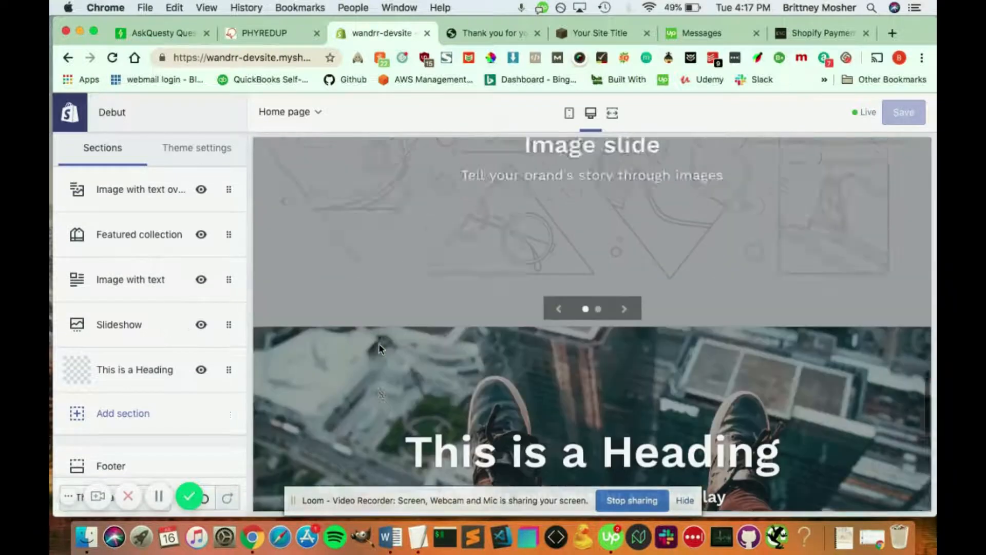
Step: Hide the Slideshow section, then delete it from the home page
left_click(119, 324)
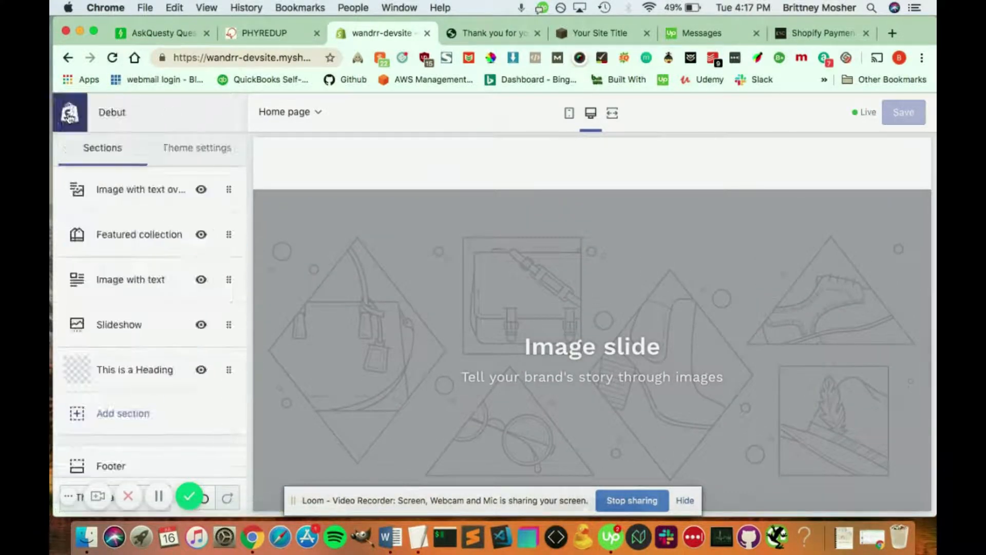
left_click(119, 324)
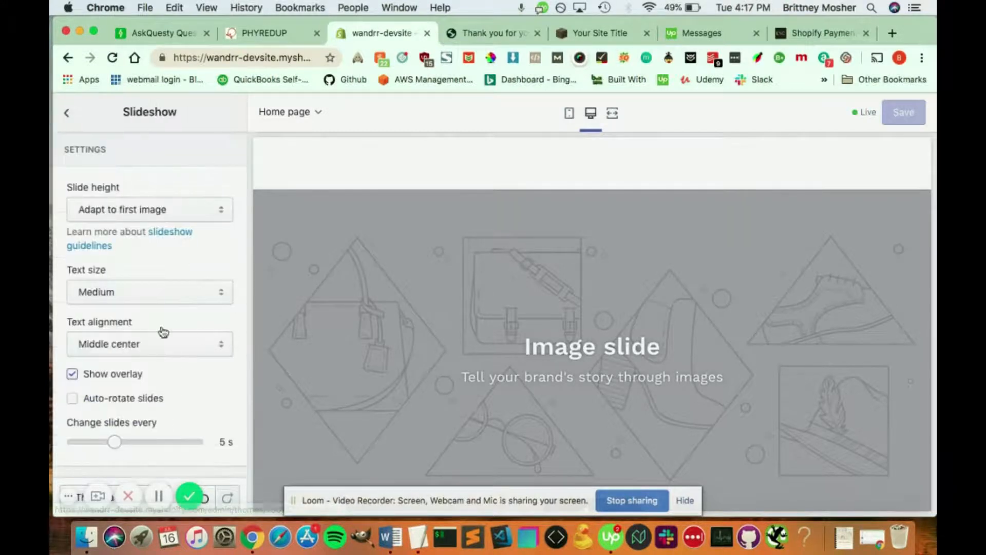
scroll("down", 3)
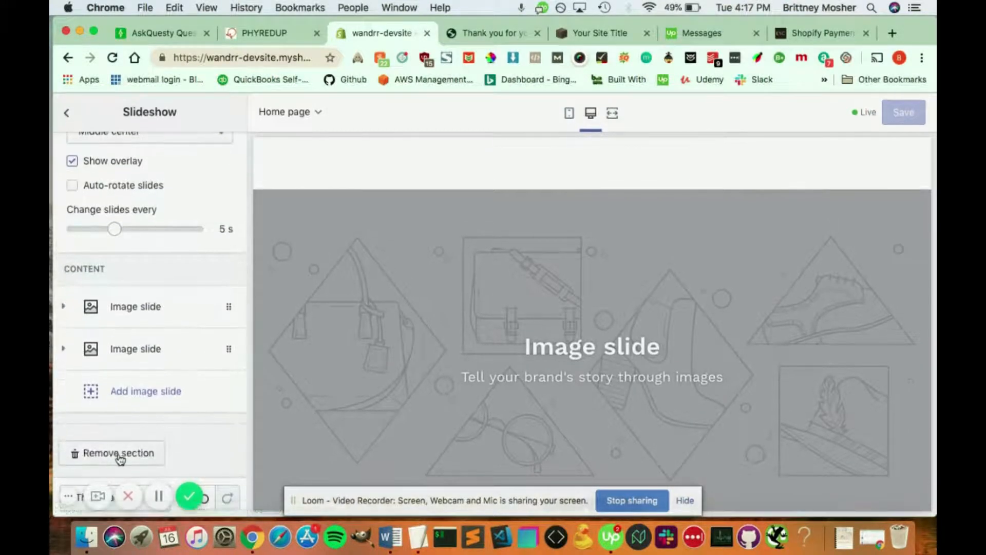
scroll("up", 3)
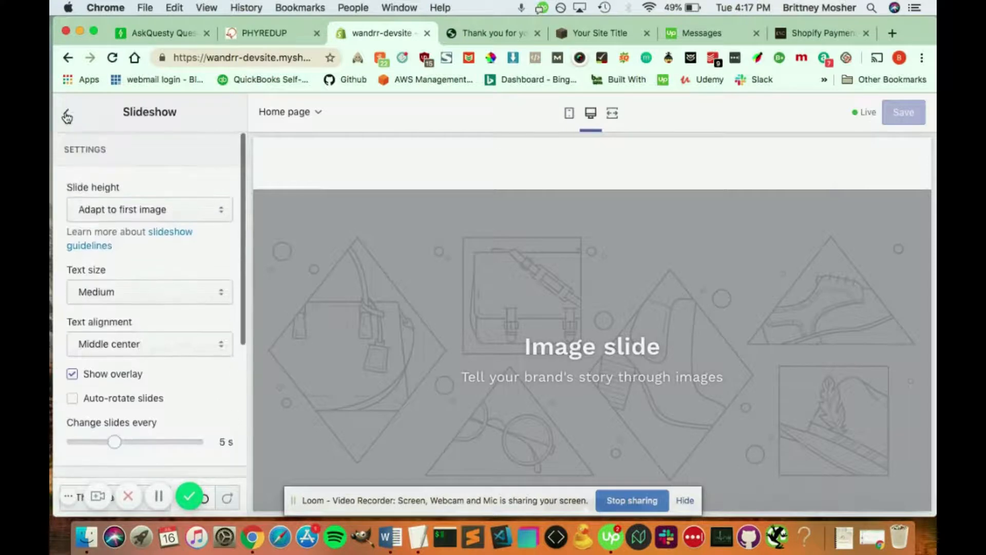
left_click(67, 117)
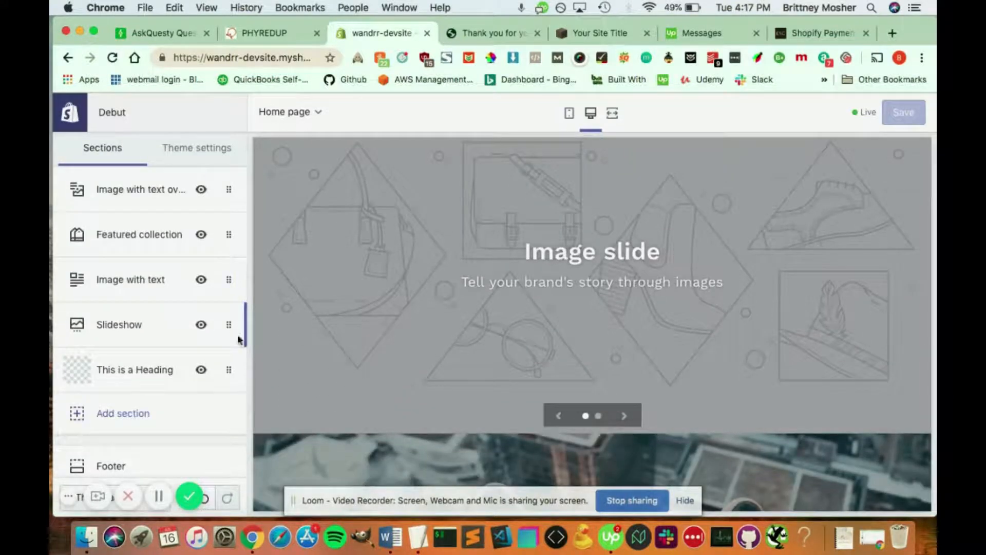
mouse_move(201, 324)
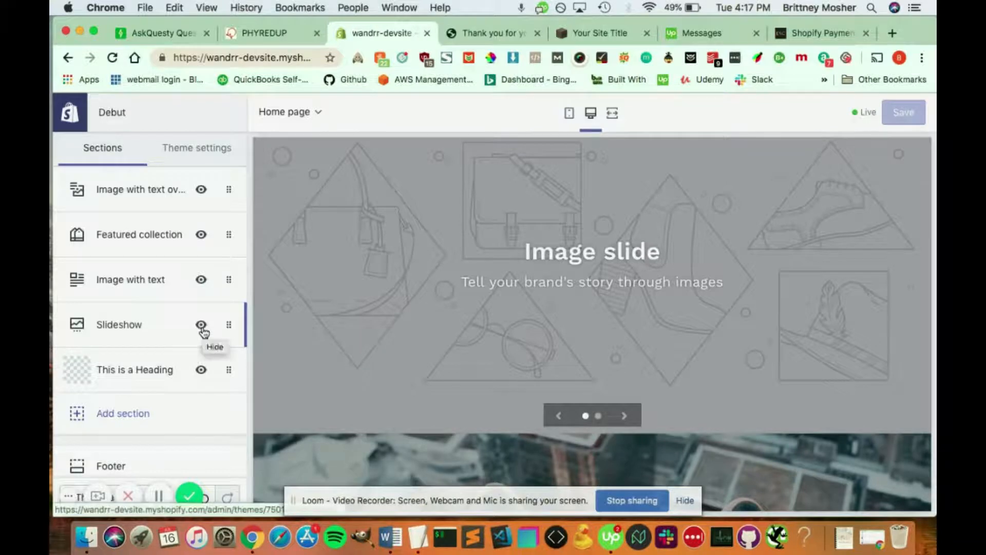
left_click(201, 324)
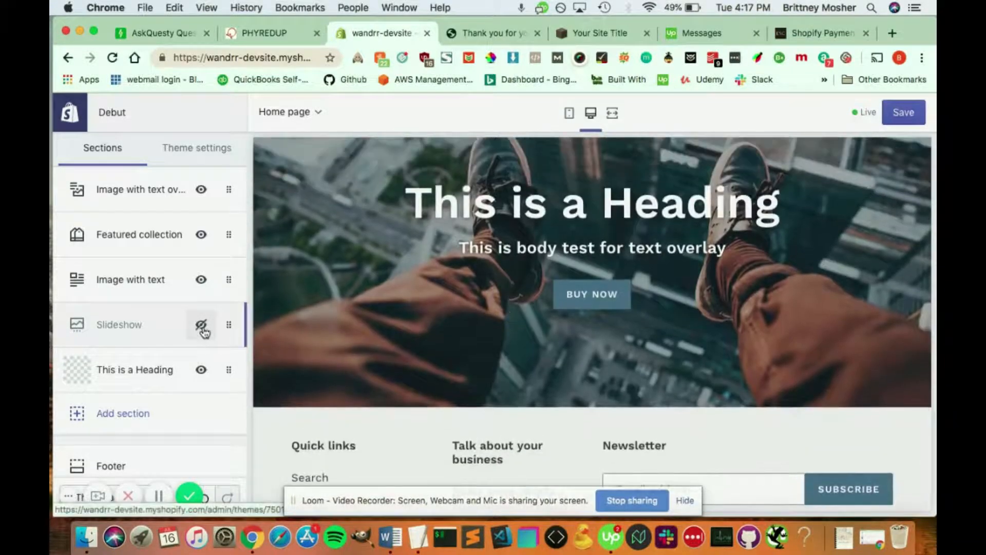
left_click(118, 325)
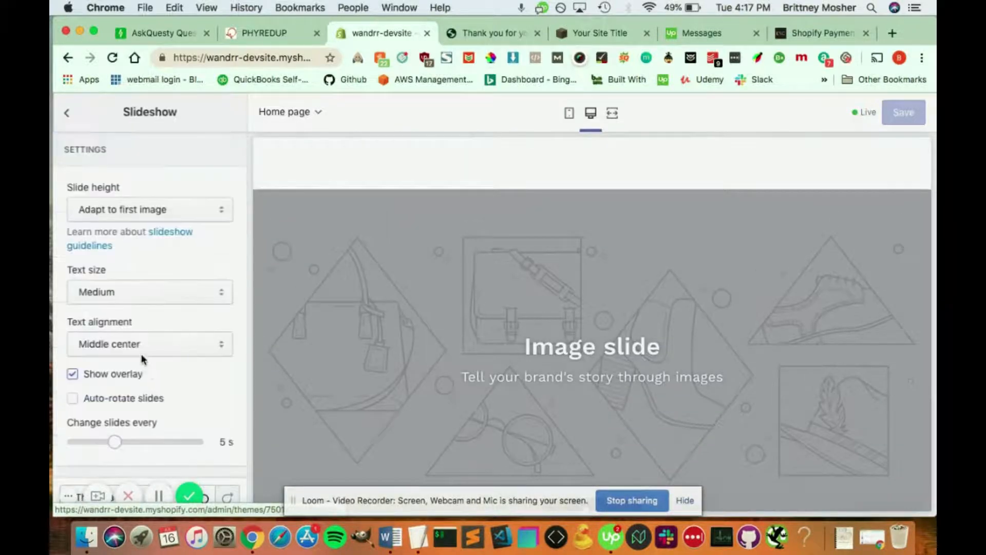
left_click(67, 112)
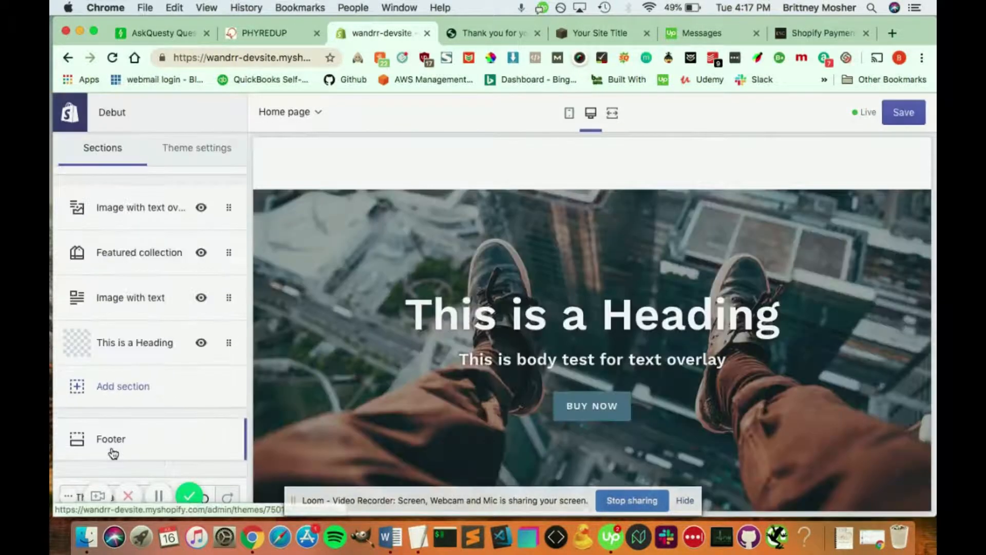
scroll("down", 3)
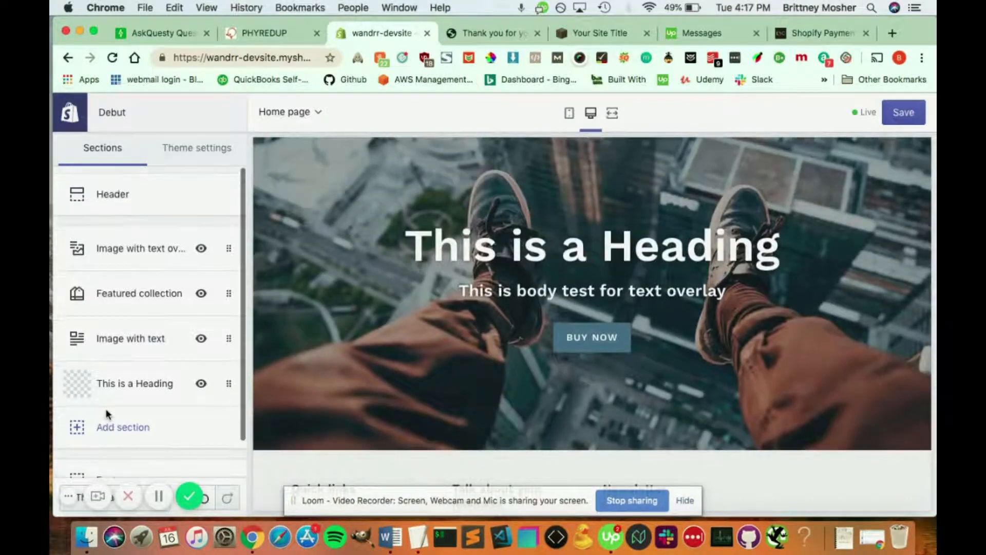
Step: In theme Colors, make primary buttons white with black labels and nudge image overlay opacity up
left_click(196, 148)
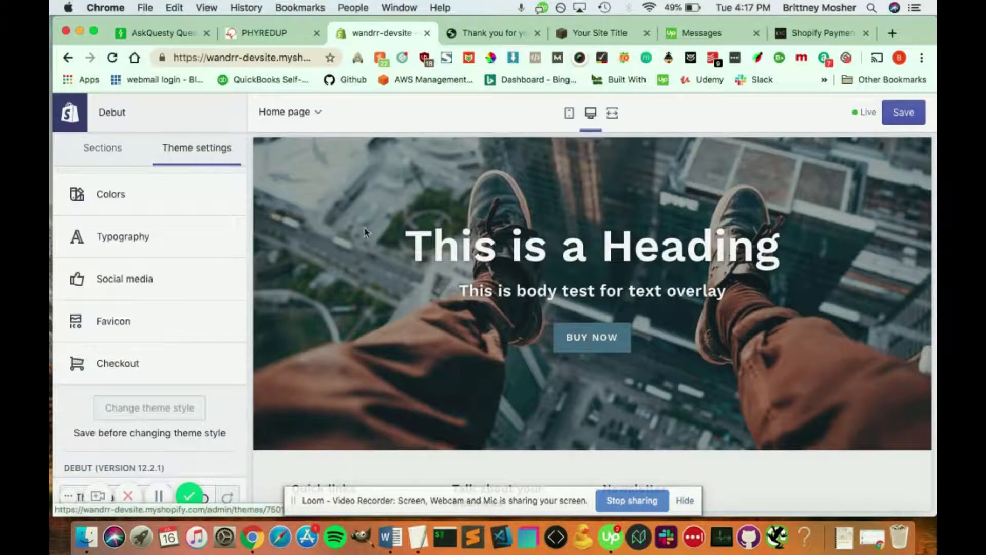
left_click(109, 194)
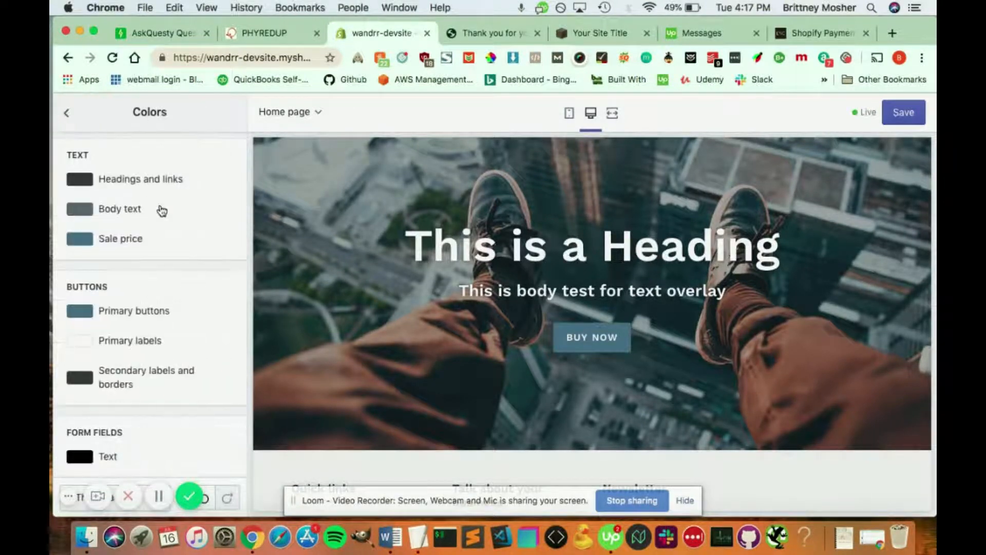
mouse_move(652, 184)
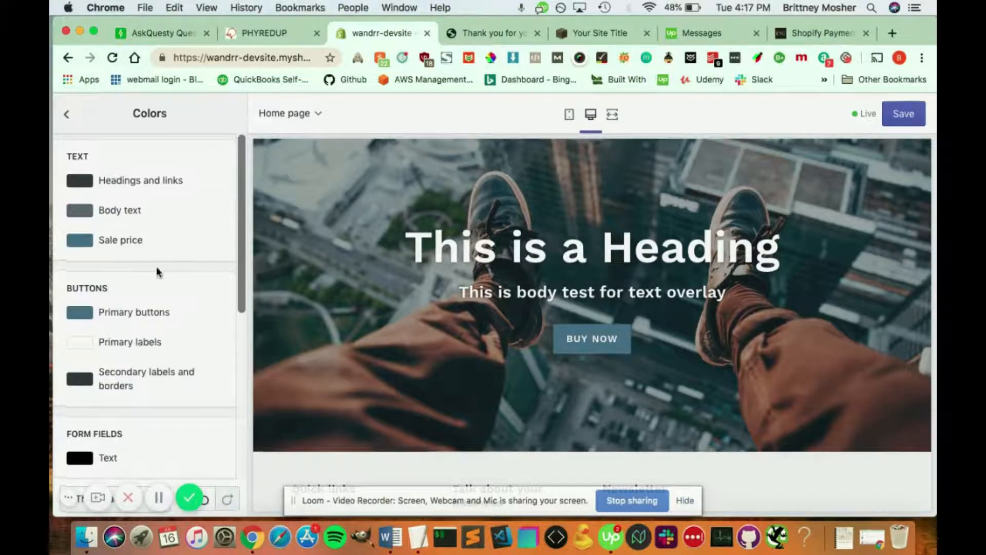
left_click(79, 312)
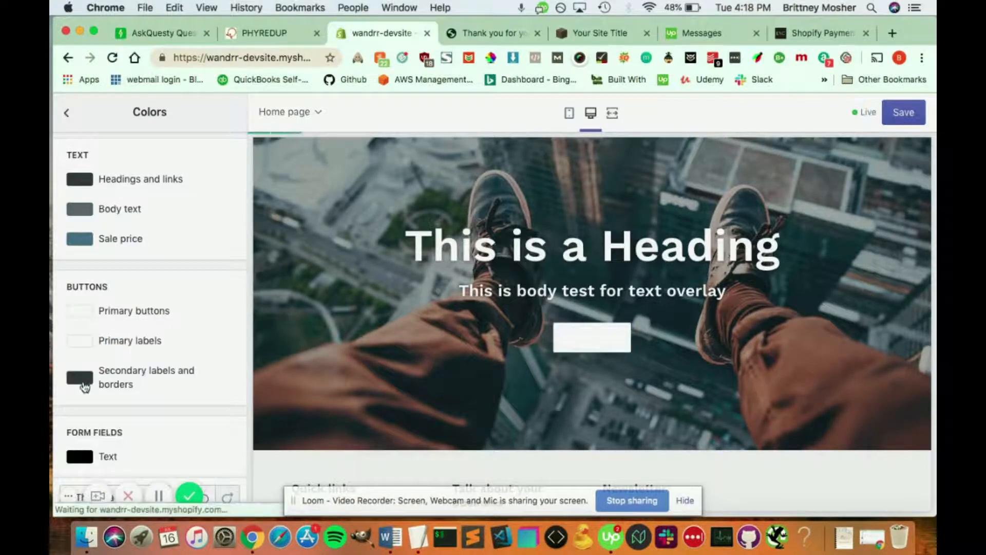
left_click(80, 340)
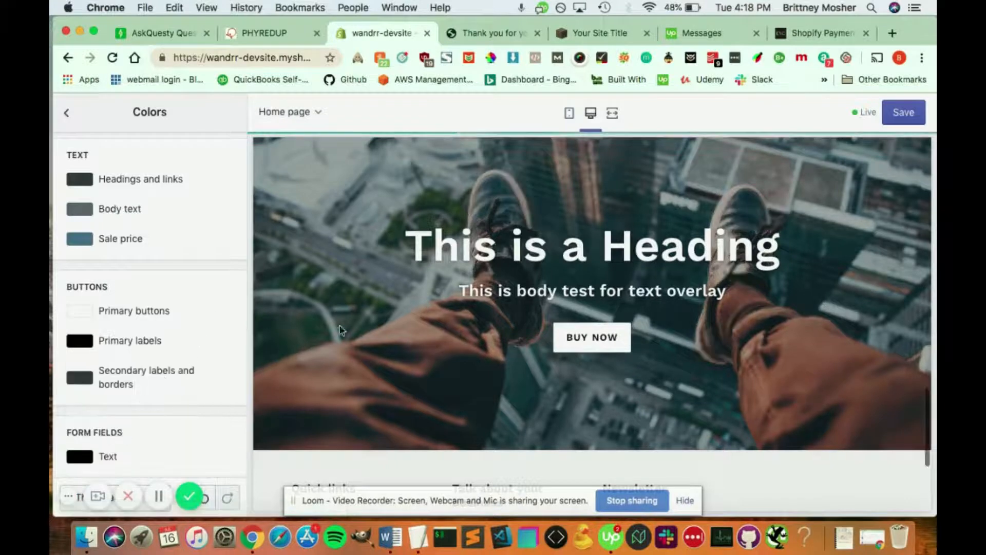
scroll("down", 3)
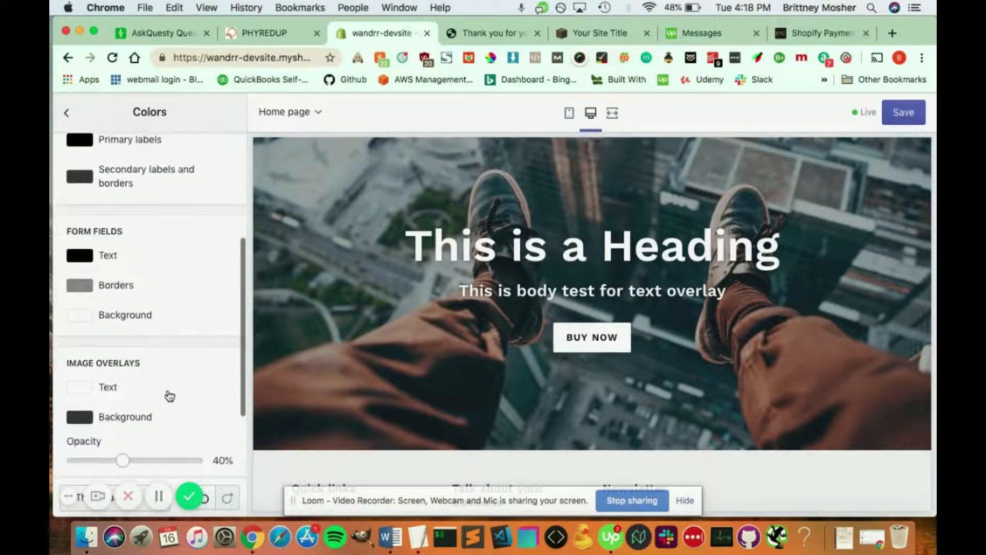
scroll("down", 3)
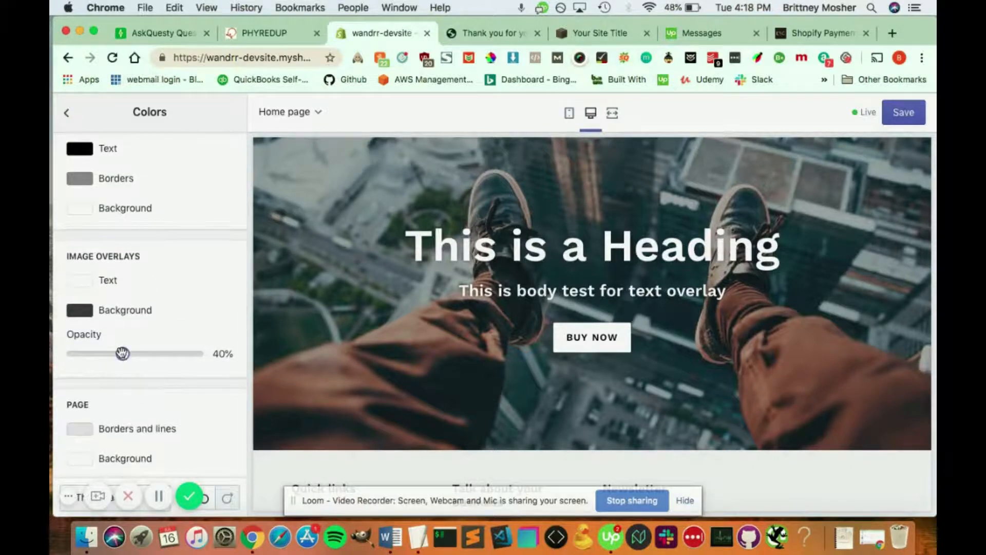
left_click_drag(124, 354, 131, 353)
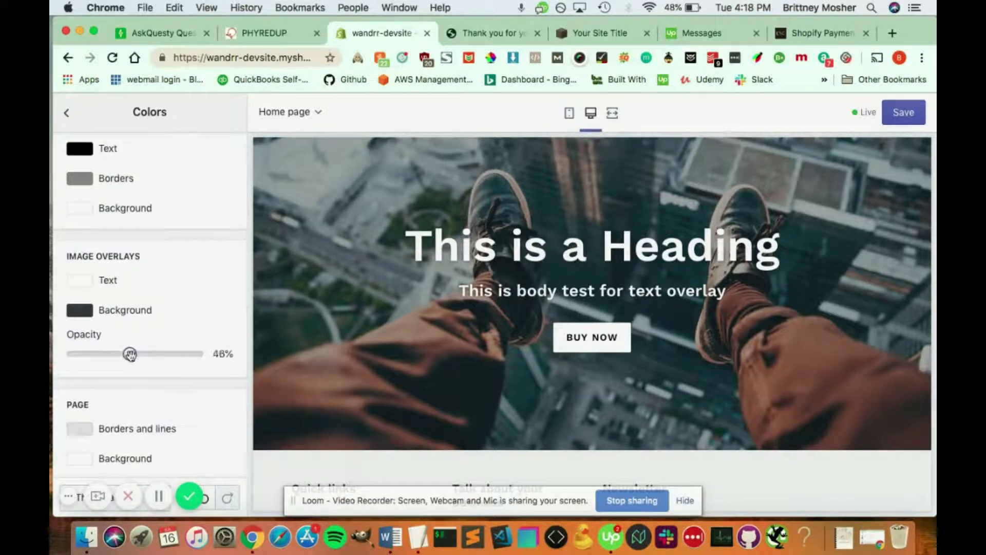
left_click_drag(130, 354, 154, 354)
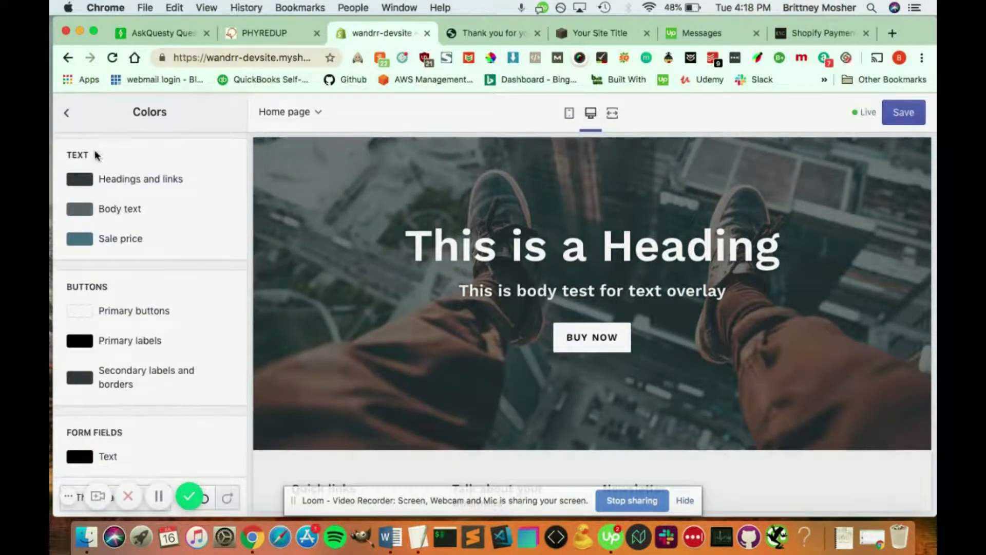
Step: Set the Headings and buttons font to Akko with a 30px heading base size
left_click(67, 112)
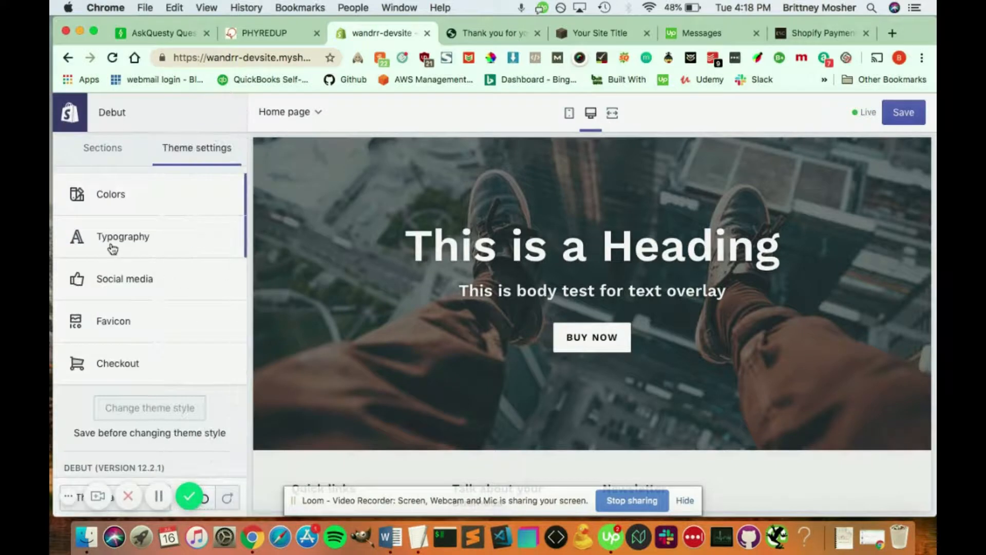
left_click(123, 236)
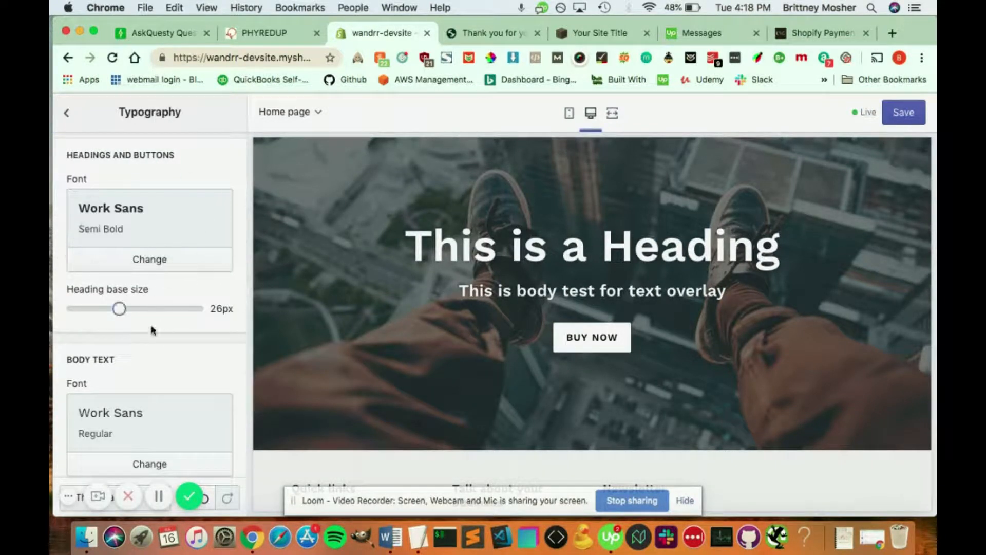
left_click(149, 259)
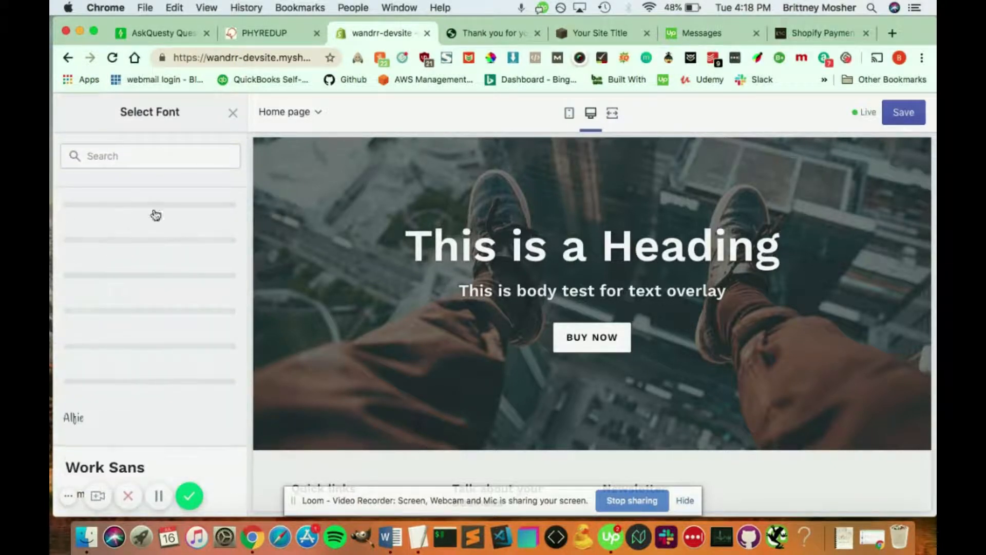
left_click(76, 311)
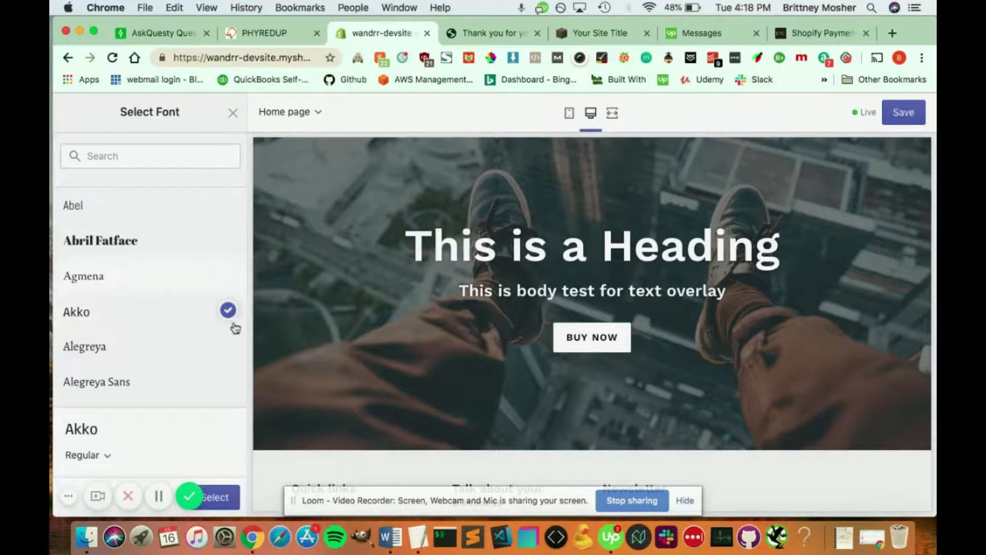
scroll("down", 3)
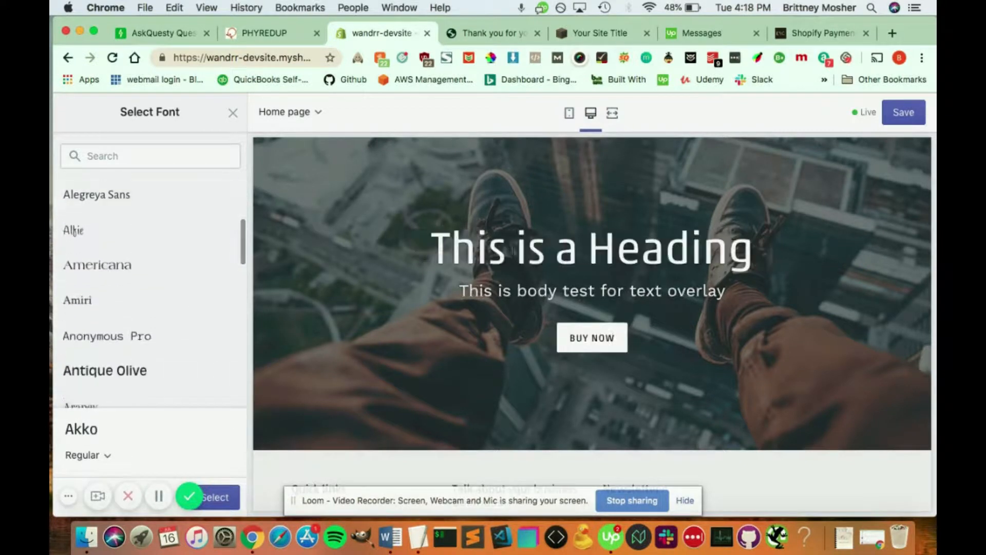
scroll("down", 3)
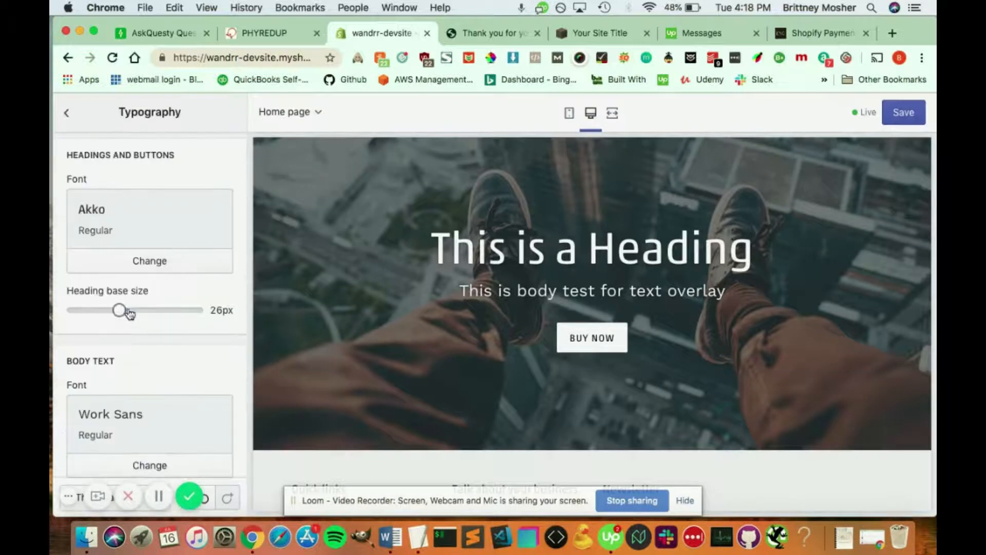
left_click_drag(118, 309, 149, 309)
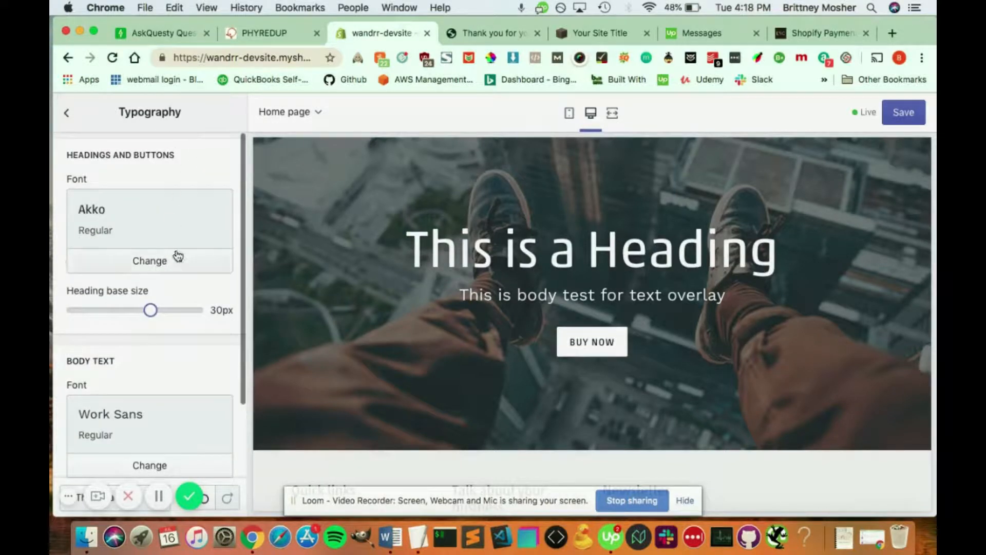
scroll("down", 3)
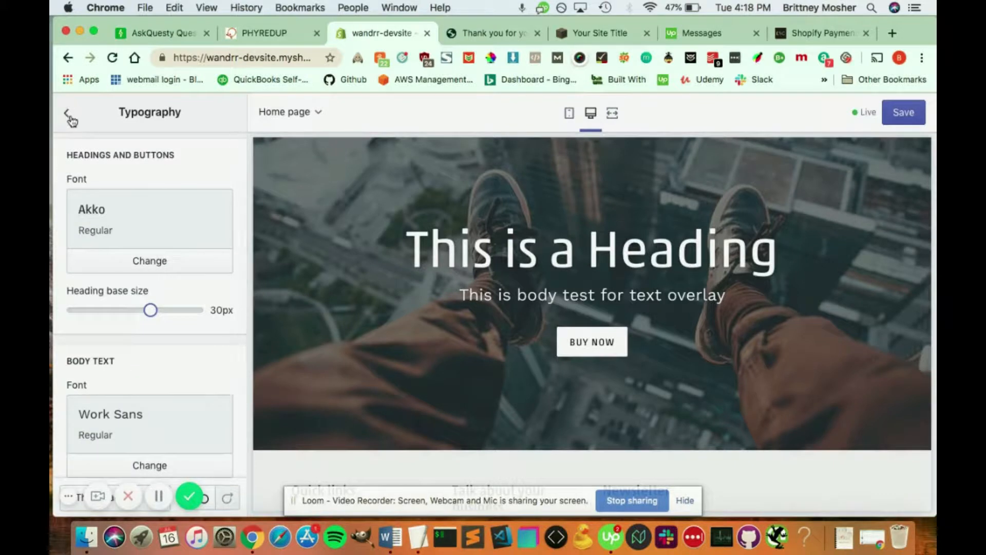
Step: Leave typography, view the empty Favicon settings, then return to the home page section list
left_click(70, 114)
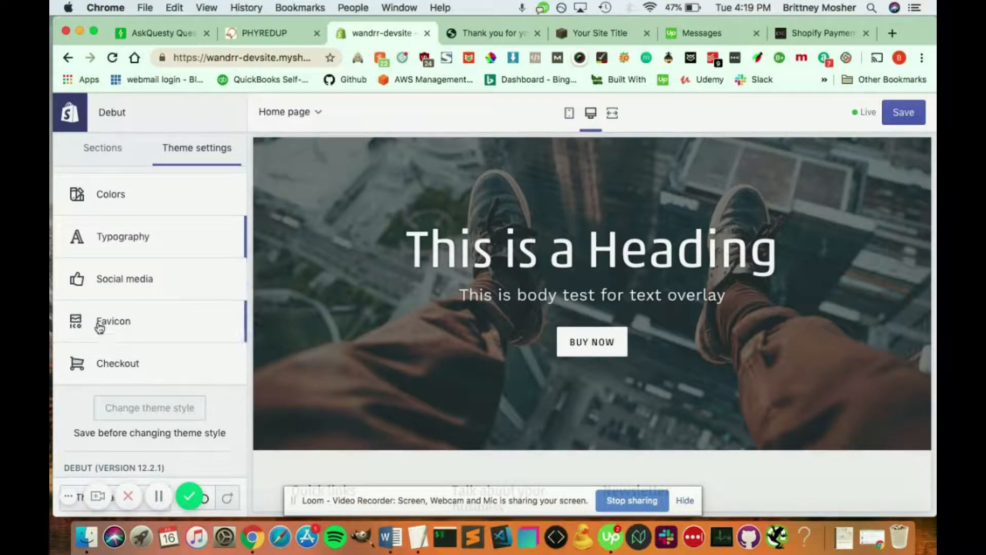
left_click(112, 320)
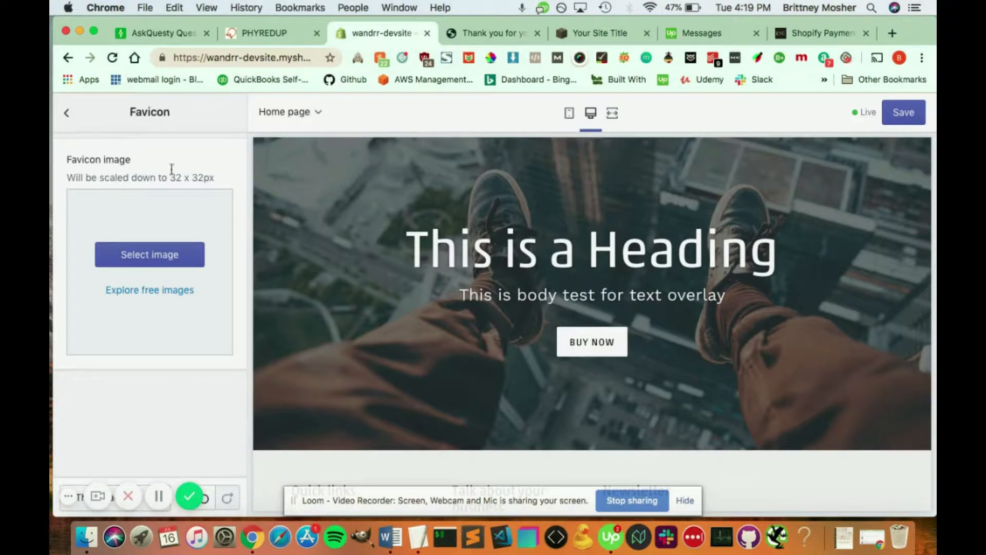
mouse_move(120, 139)
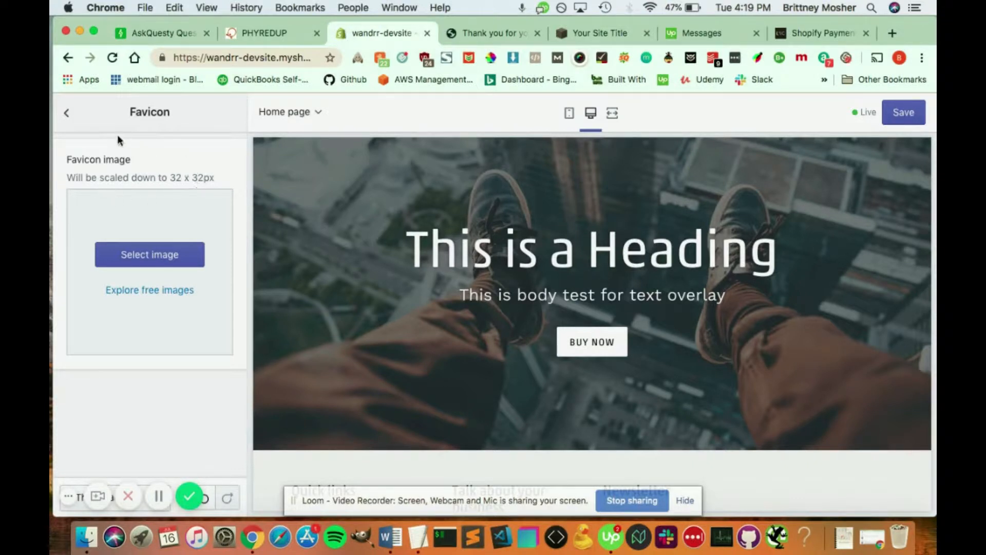
left_click(67, 112)
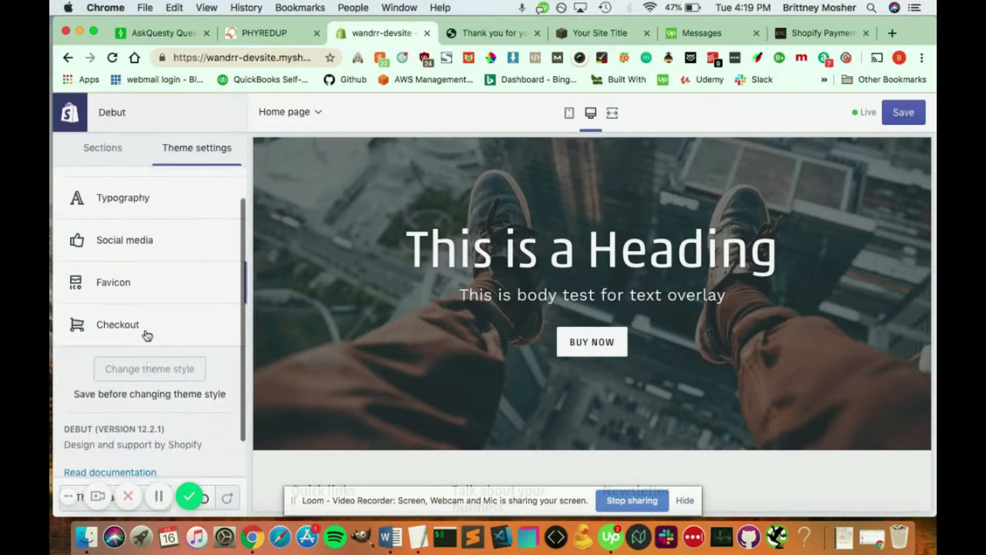
left_click(117, 324)
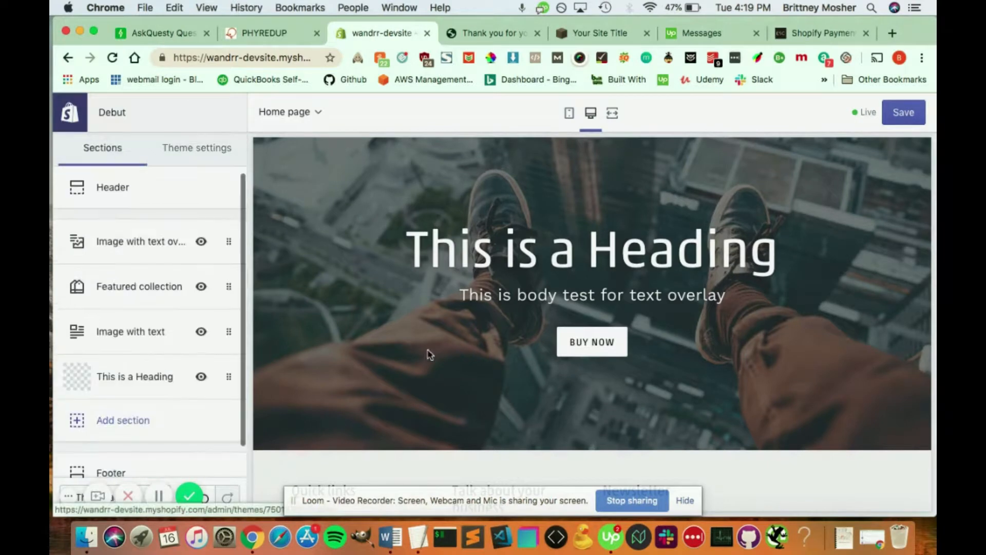
Step: Scroll the preview past the Image with text section and save the theme
scroll("down", 3)
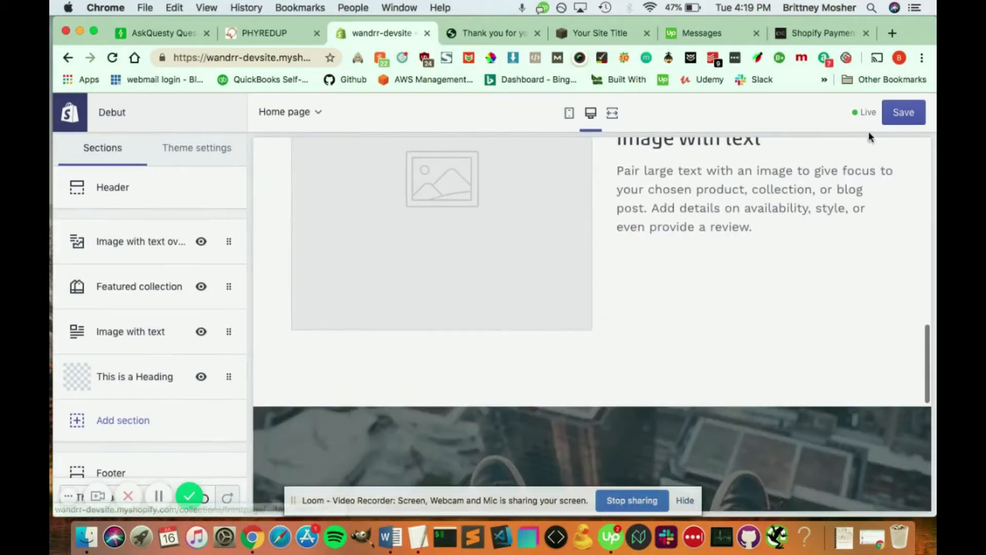
left_click(903, 112)
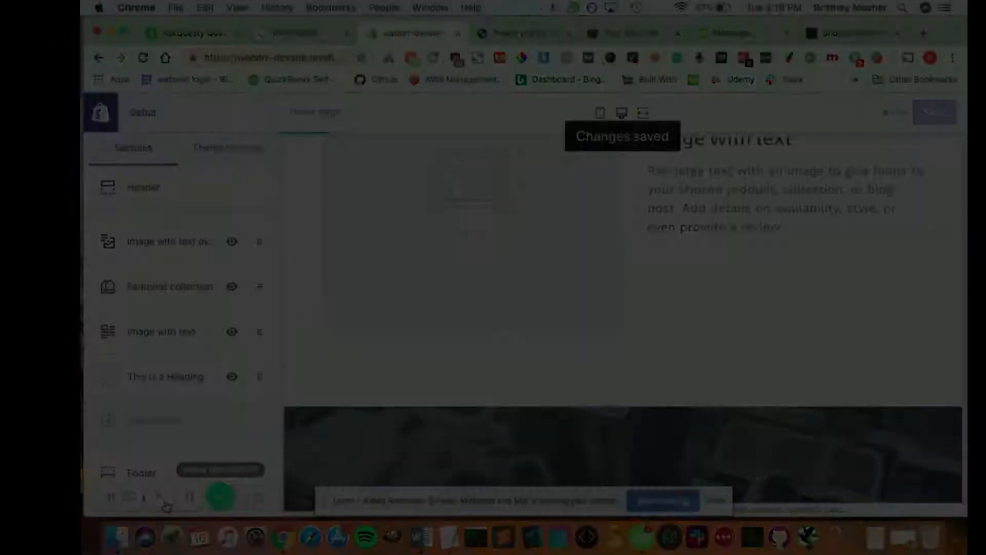